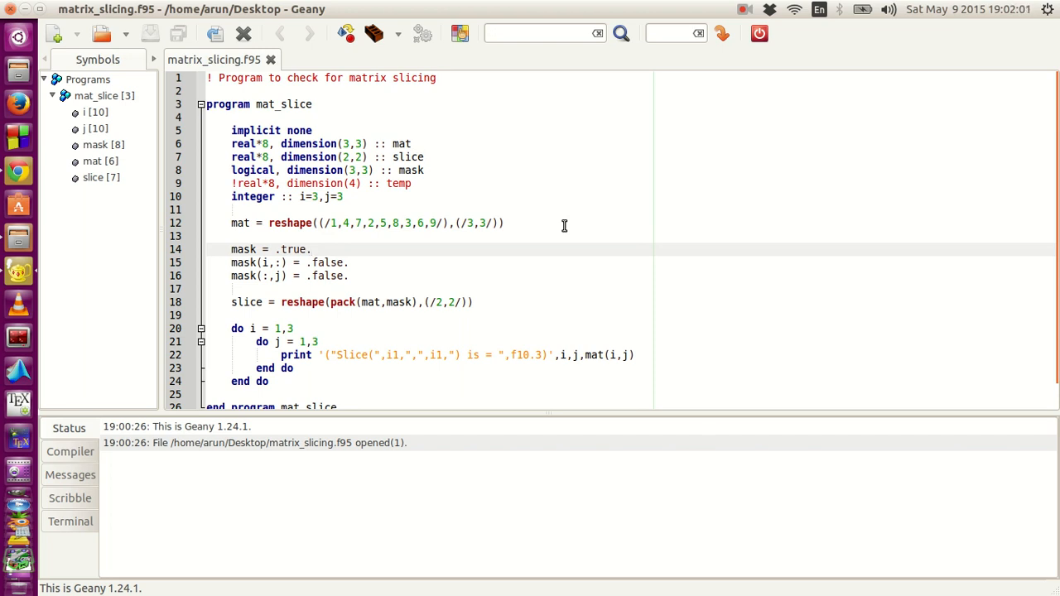
Step: Review the line that sets the mask to .true. in matrix_slicing.f95
click(310, 249)
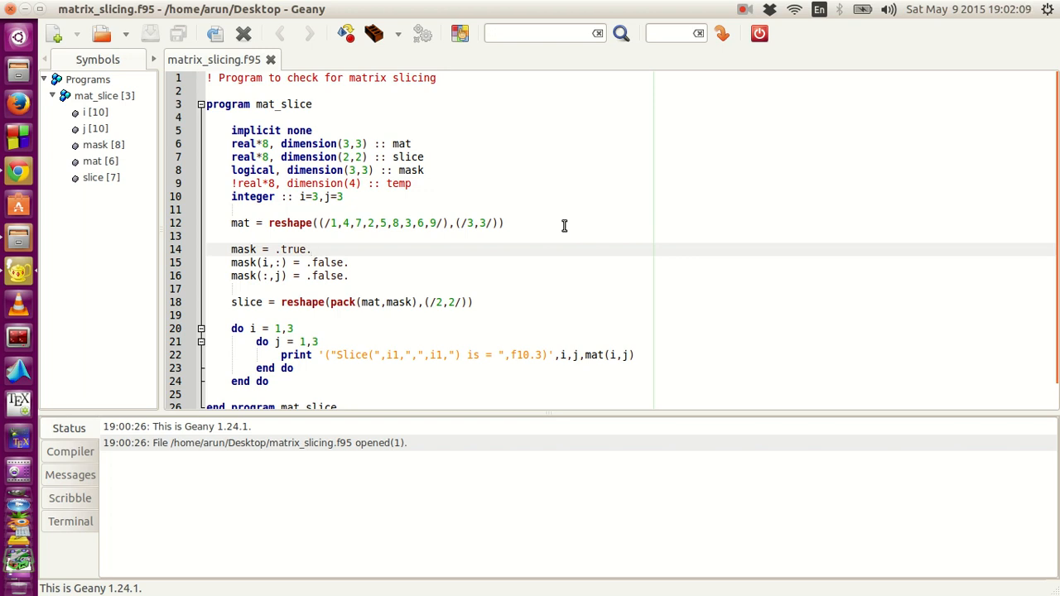
click(312, 249)
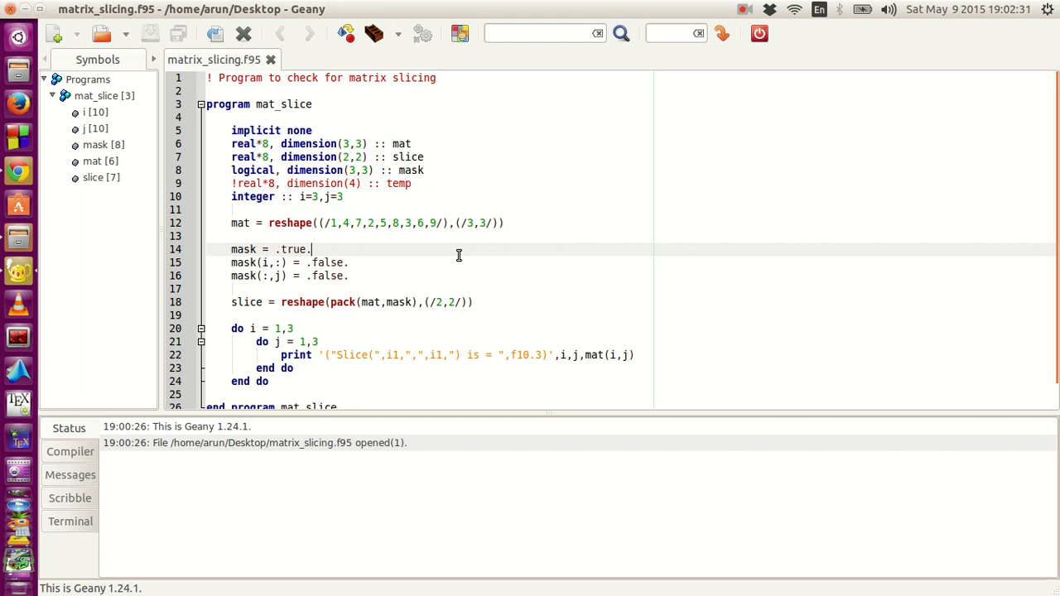
mouse_move(524, 11)
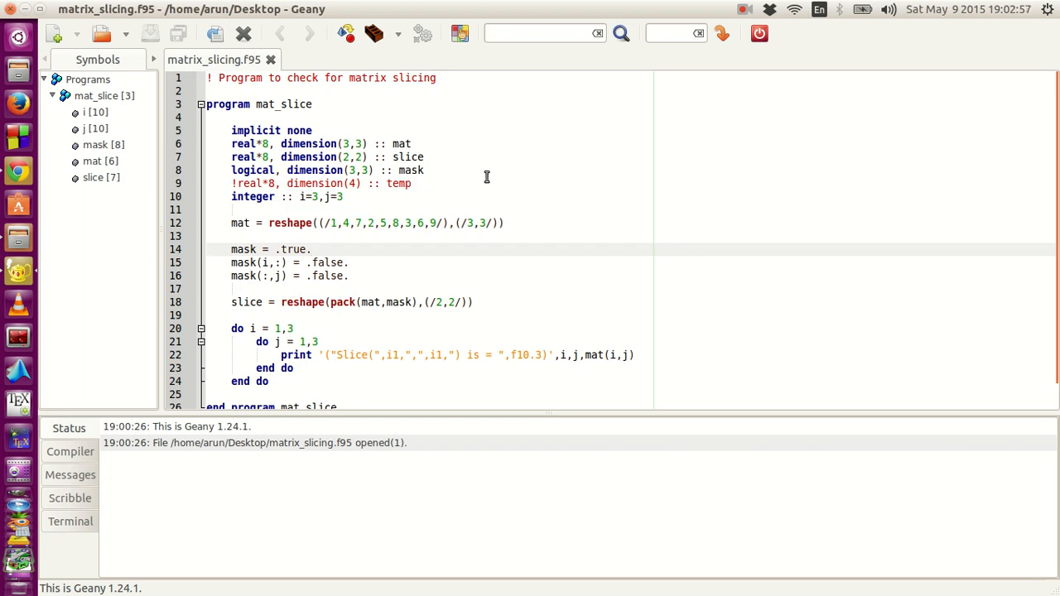
click(312, 249)
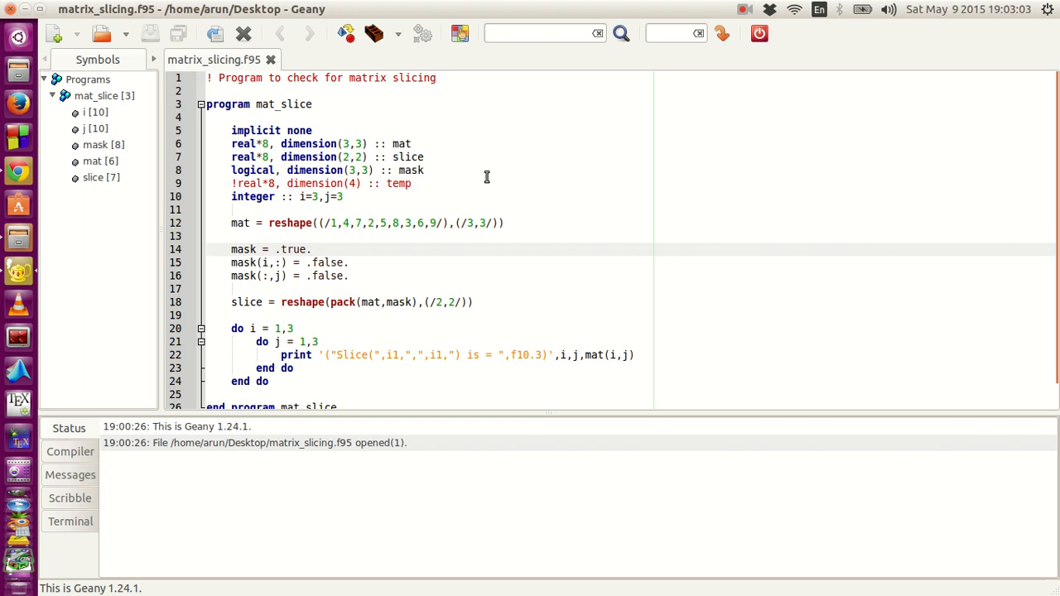
click(311, 249)
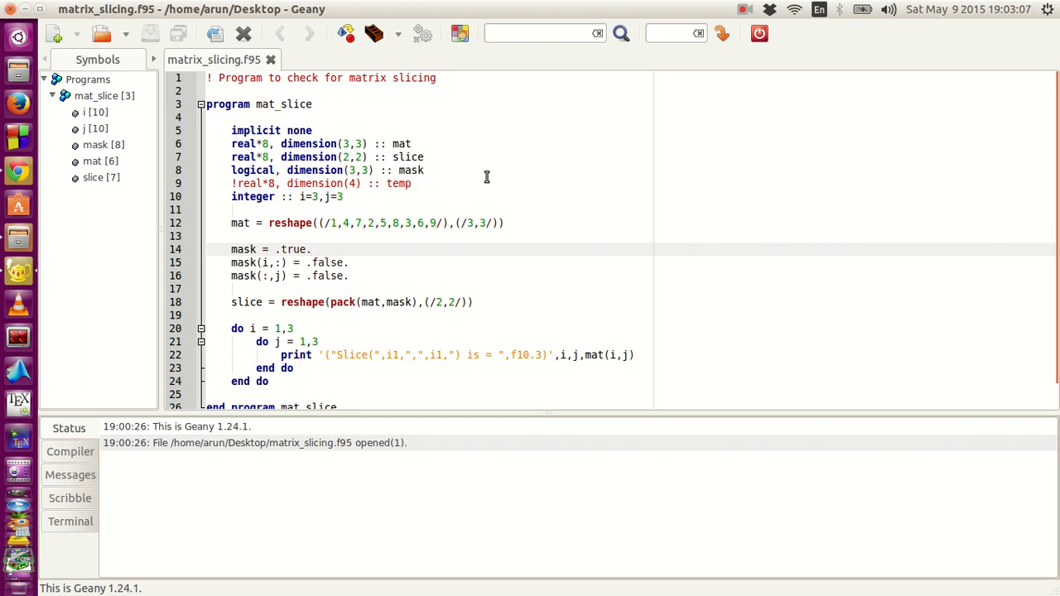
click(311, 249)
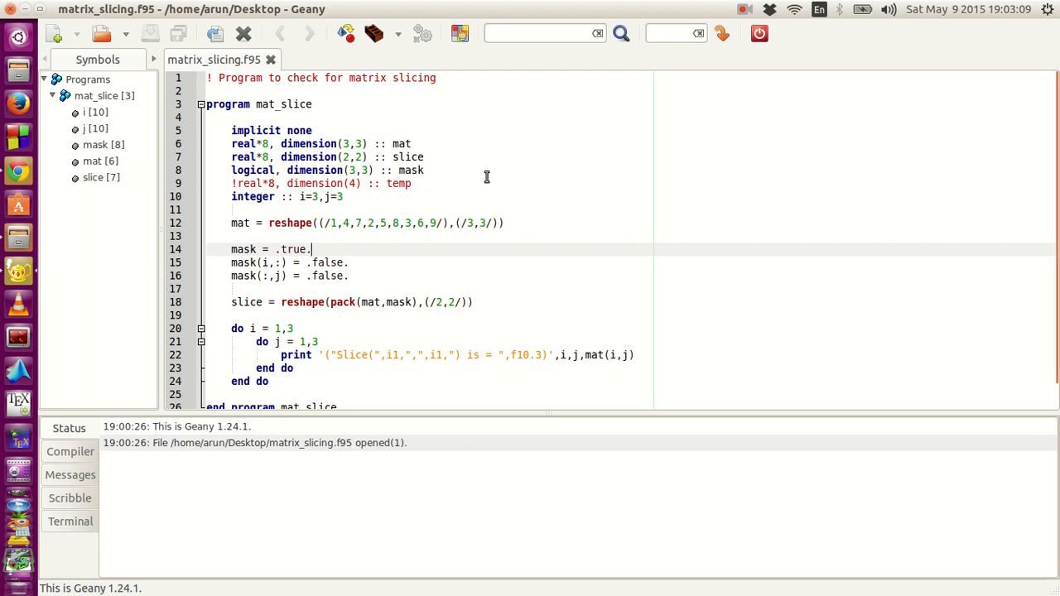
scroll(down, 3)
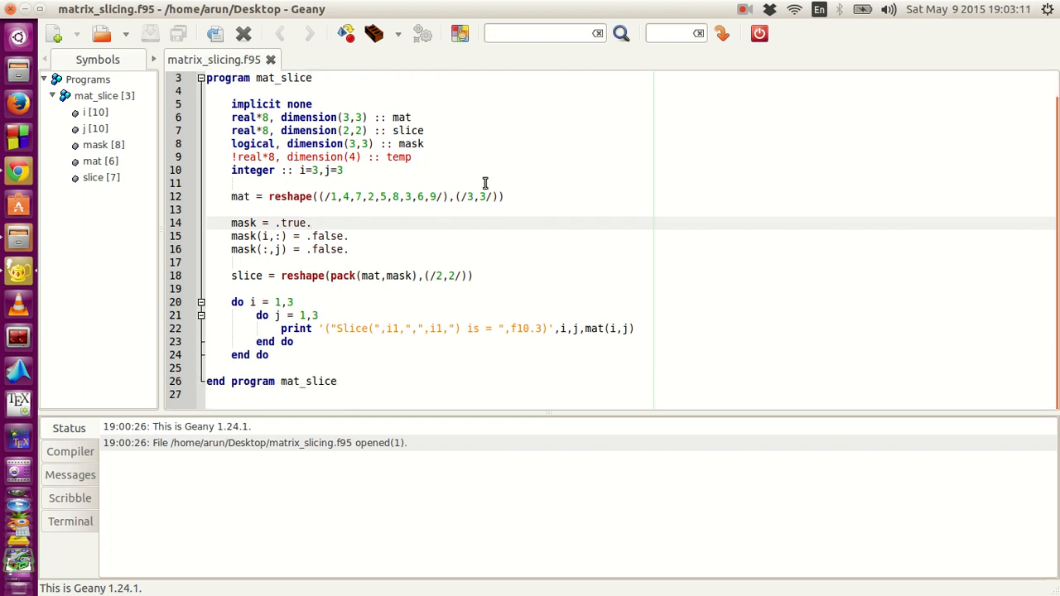
scroll(up, 3)
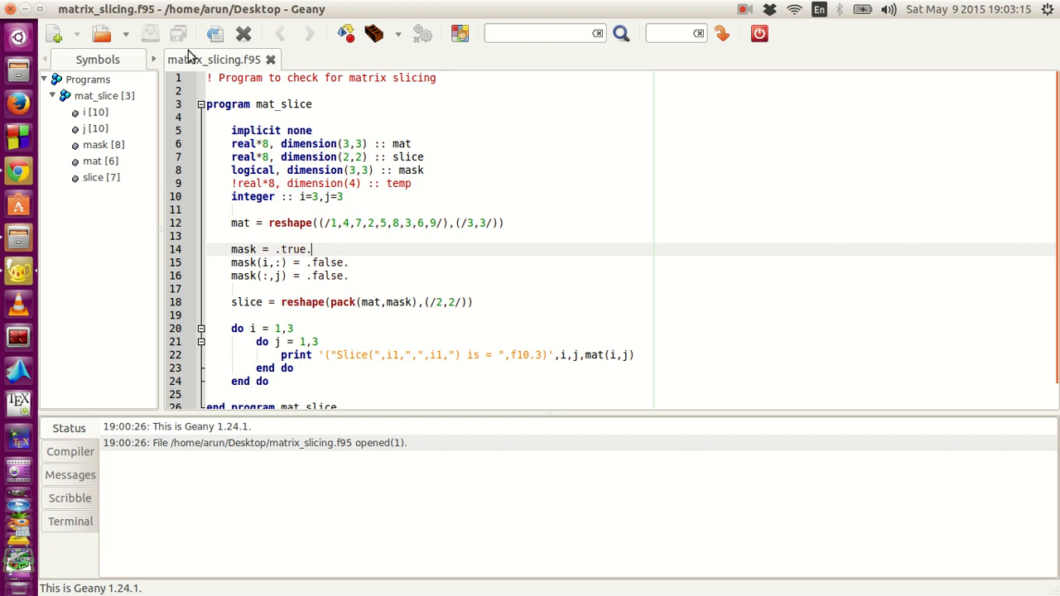
mouse_move(561, 181)
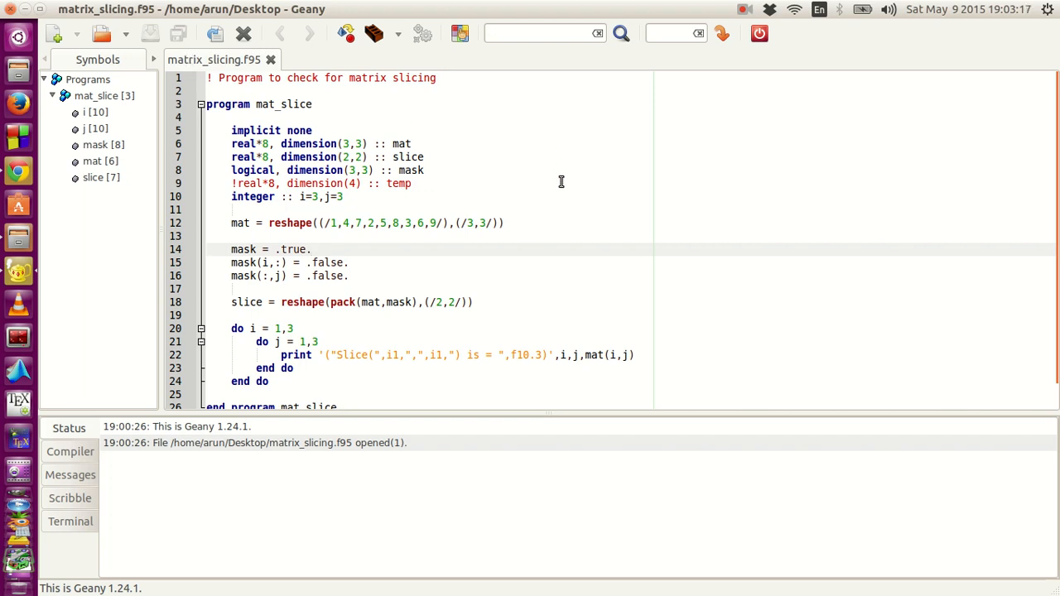
click(310, 249)
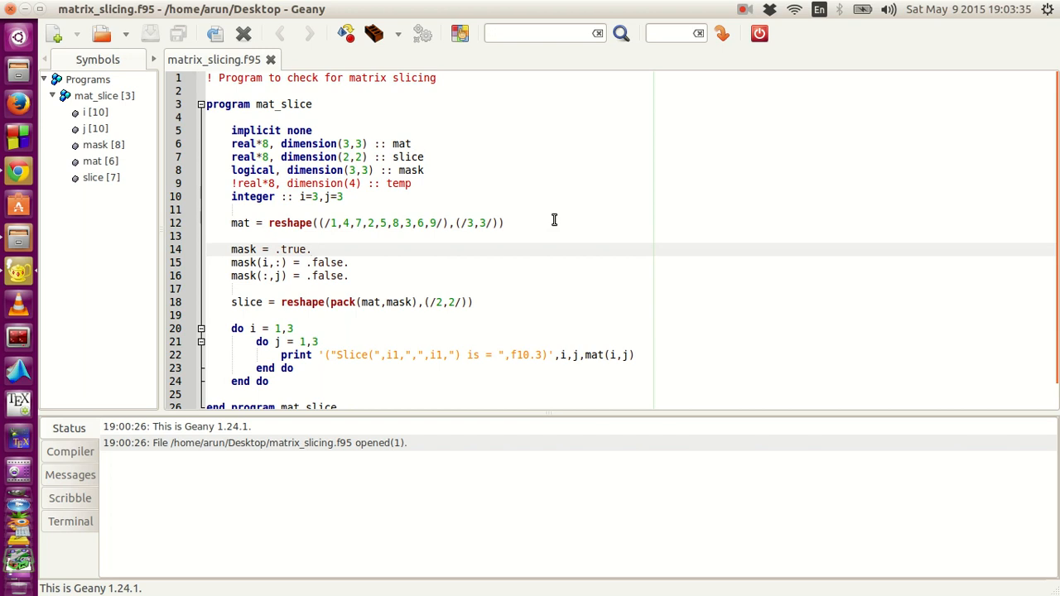
click(312, 249)
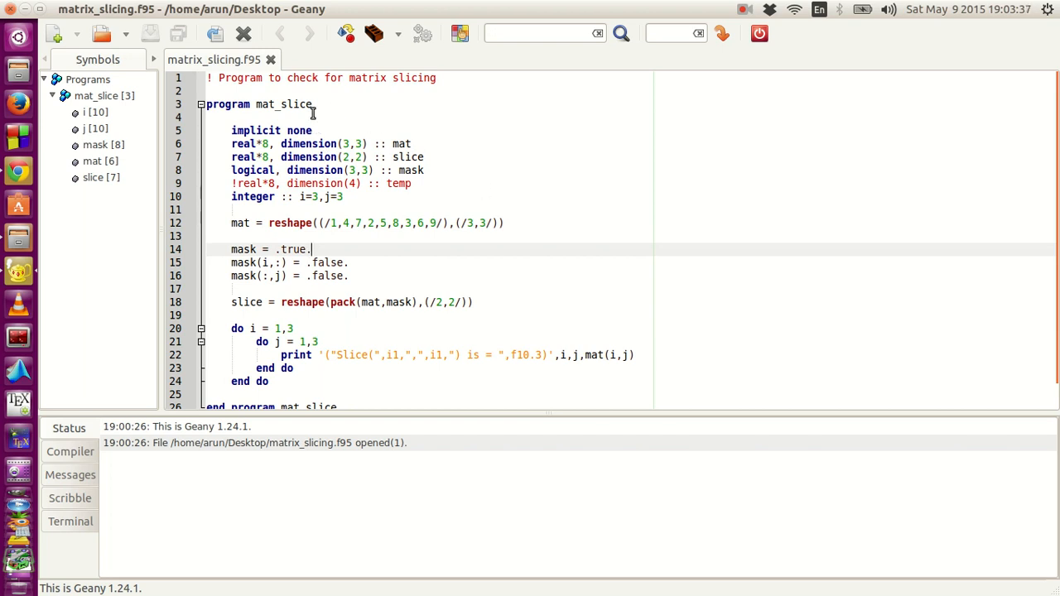
Step: Point out the program mat_slice line and the mat, slice and mask declarations
click(311, 103)
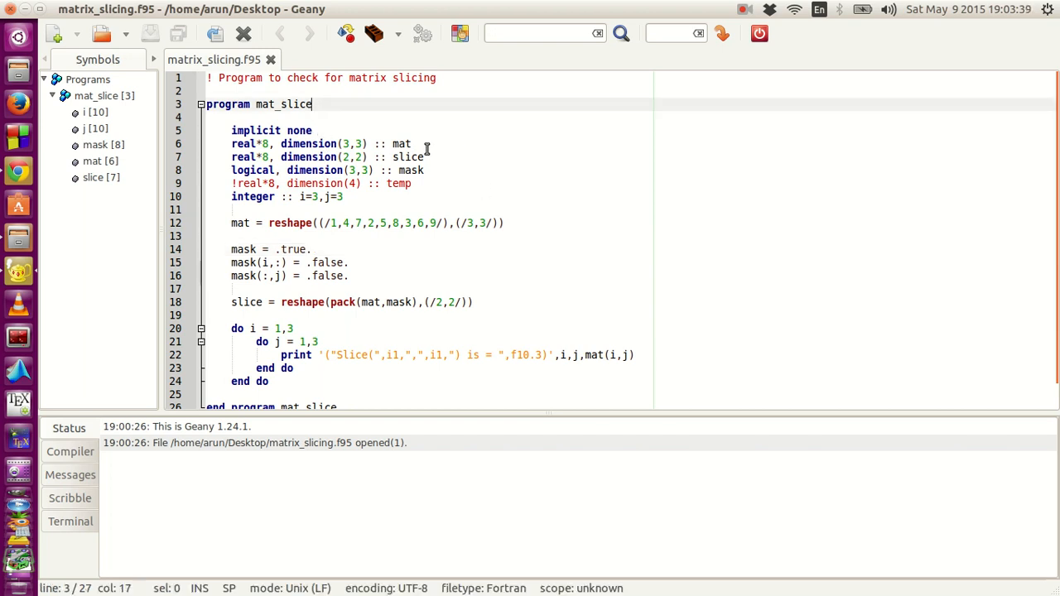
click(411, 143)
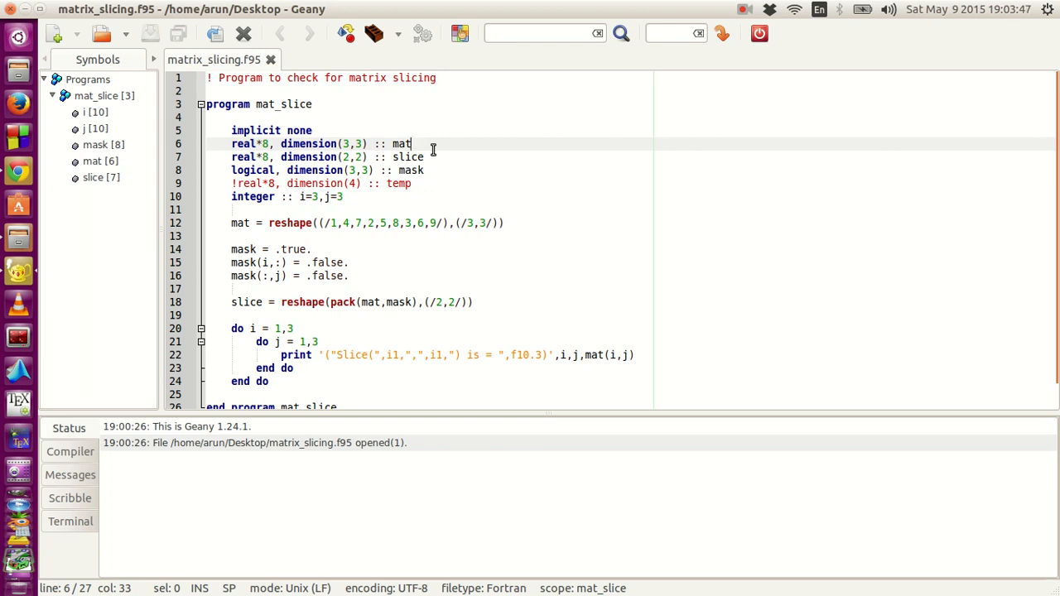
mouse_move(484, 156)
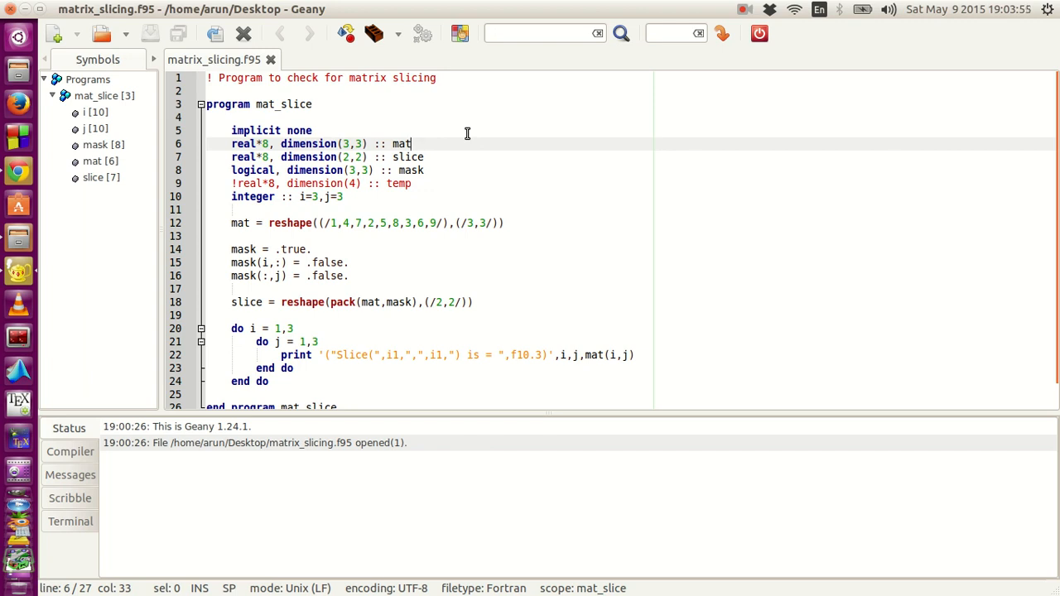
mouse_move(419, 139)
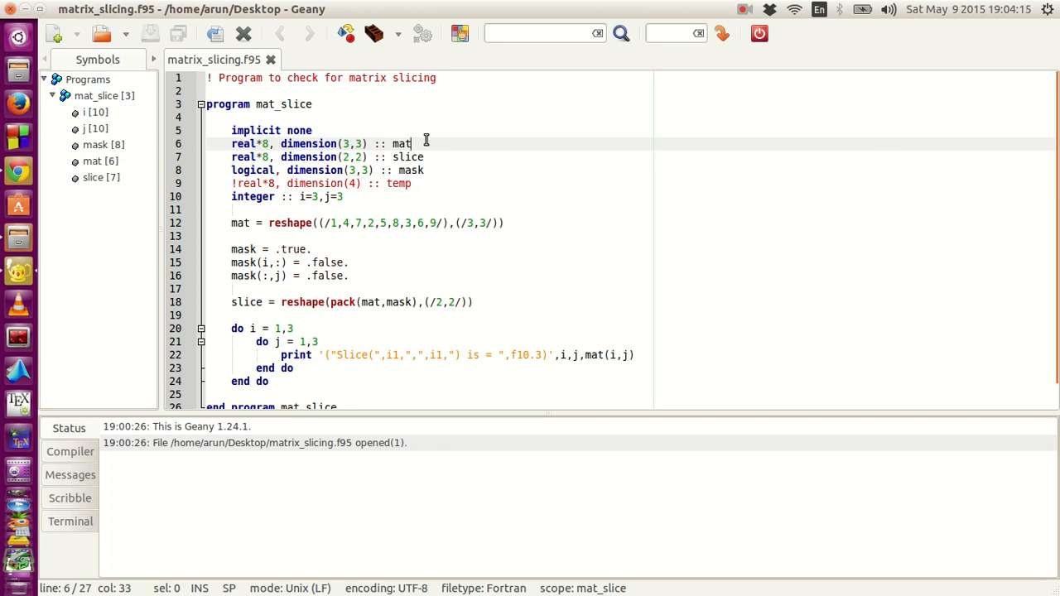
click(425, 158)
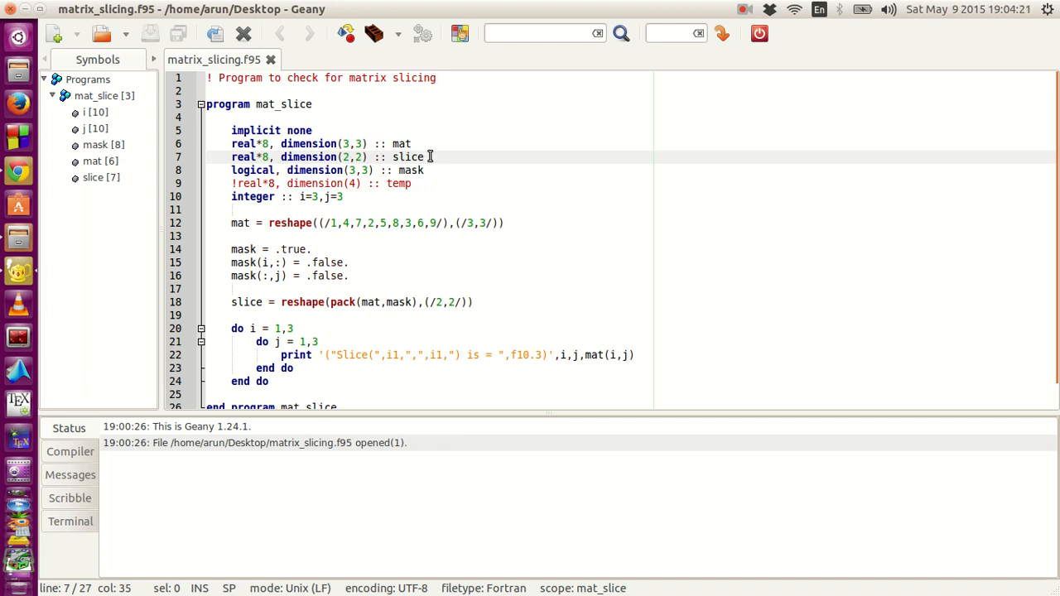
click(436, 143)
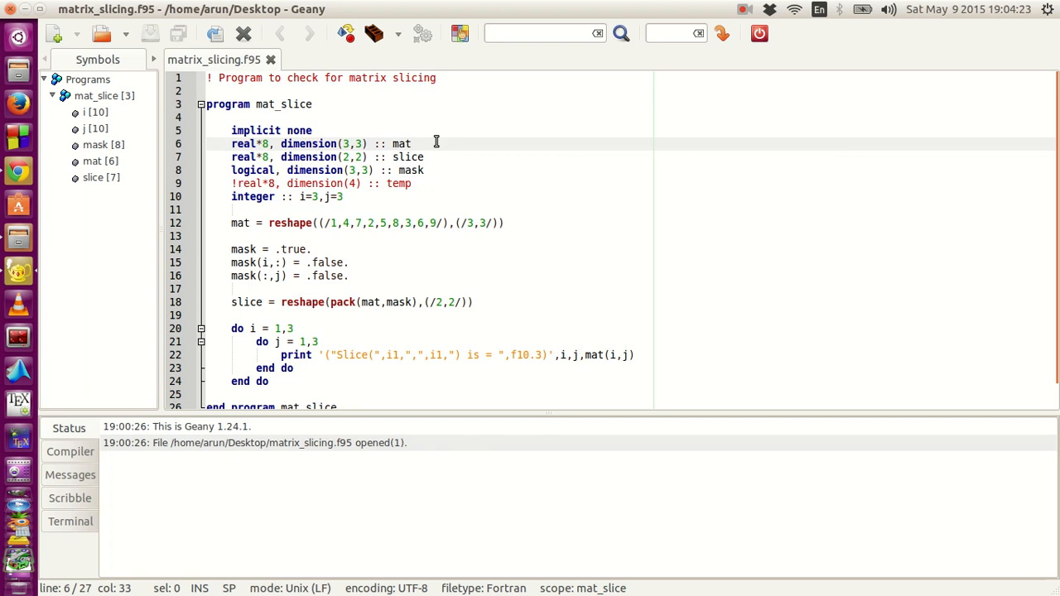
click(436, 157)
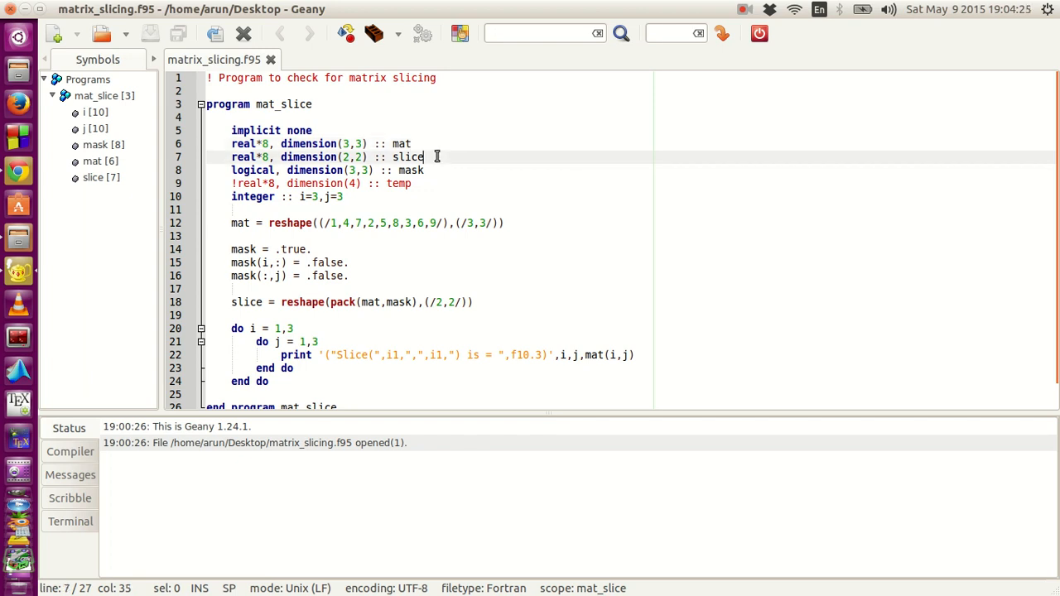
click(423, 143)
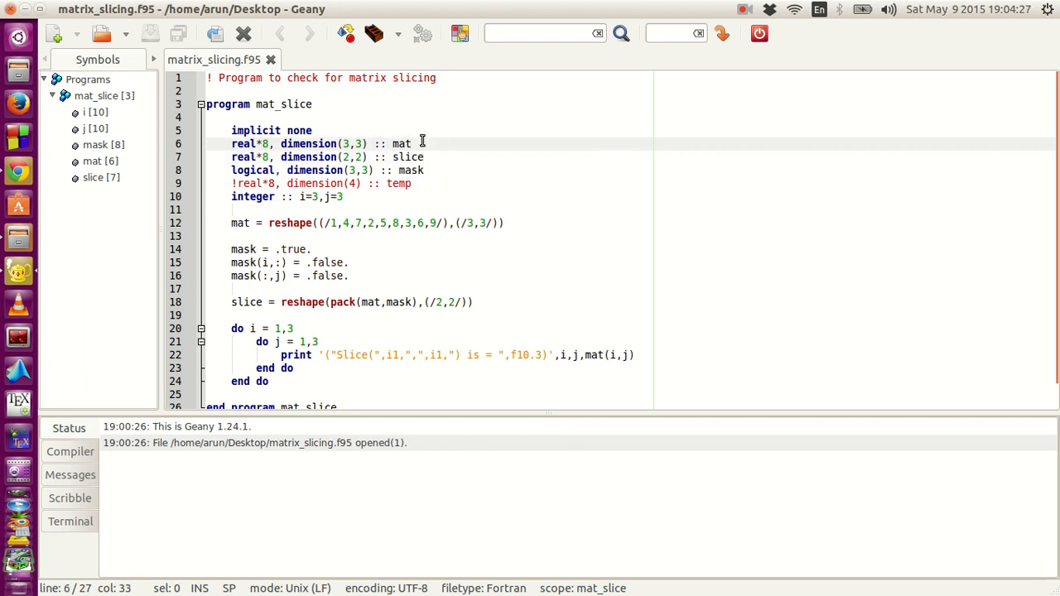
click(430, 157)
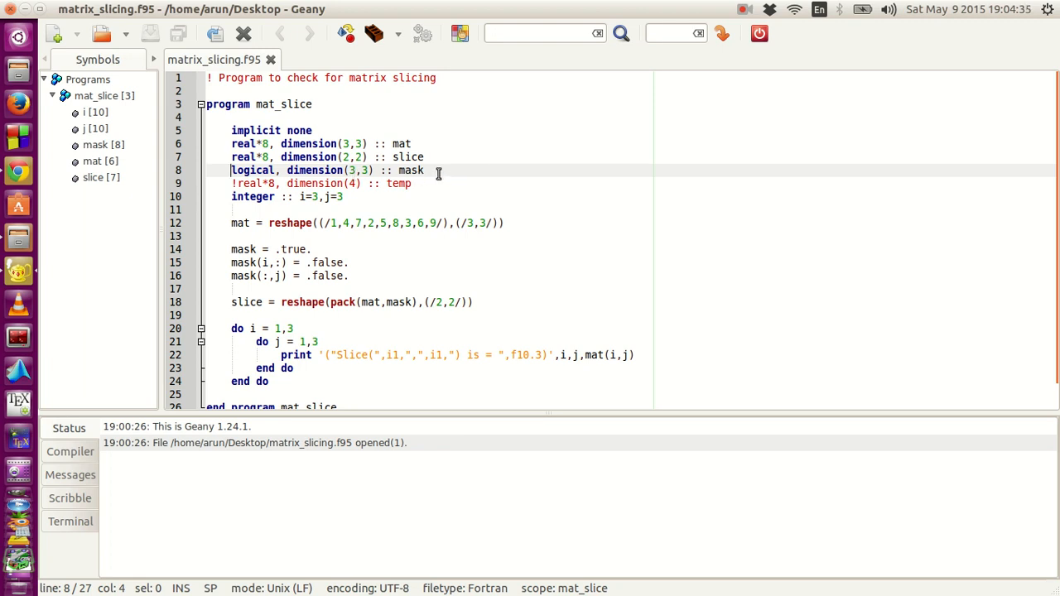
mouse_move(461, 185)
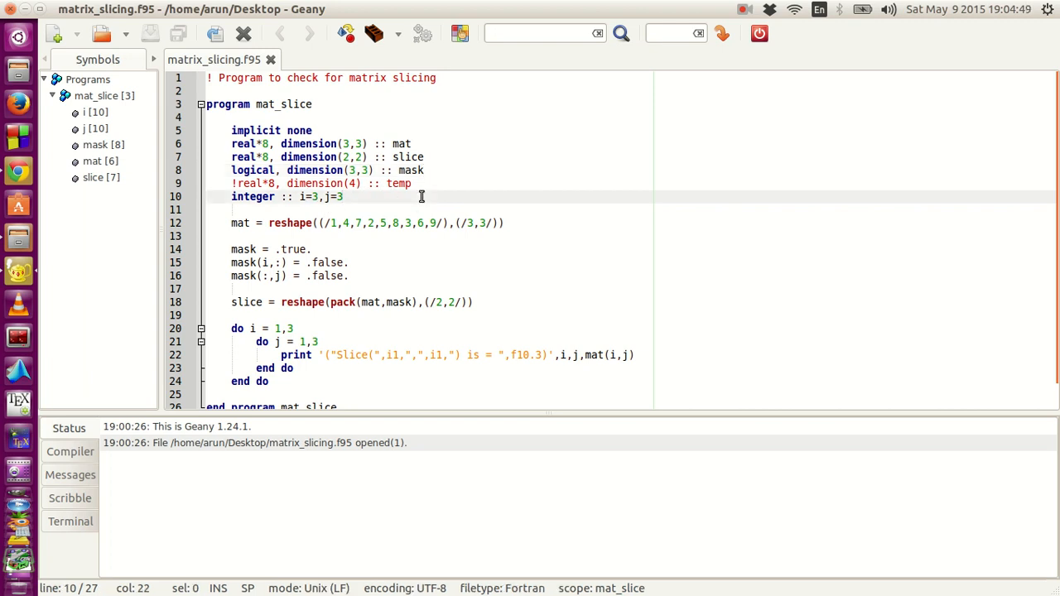
Step: Add a blank line after the declarations and type mat(1,1) = 4
key(Return)
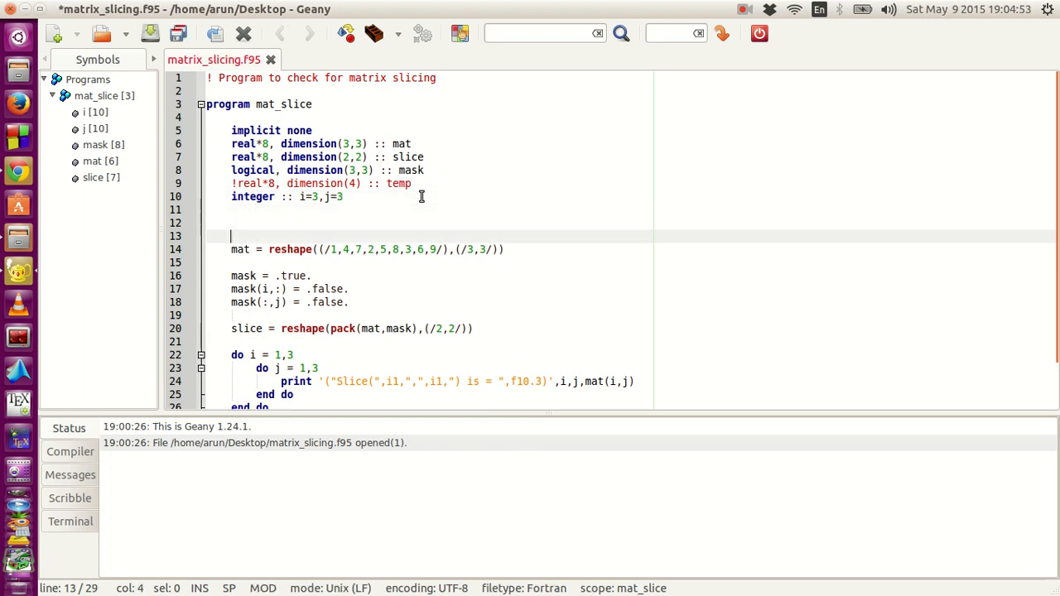
text(mat)
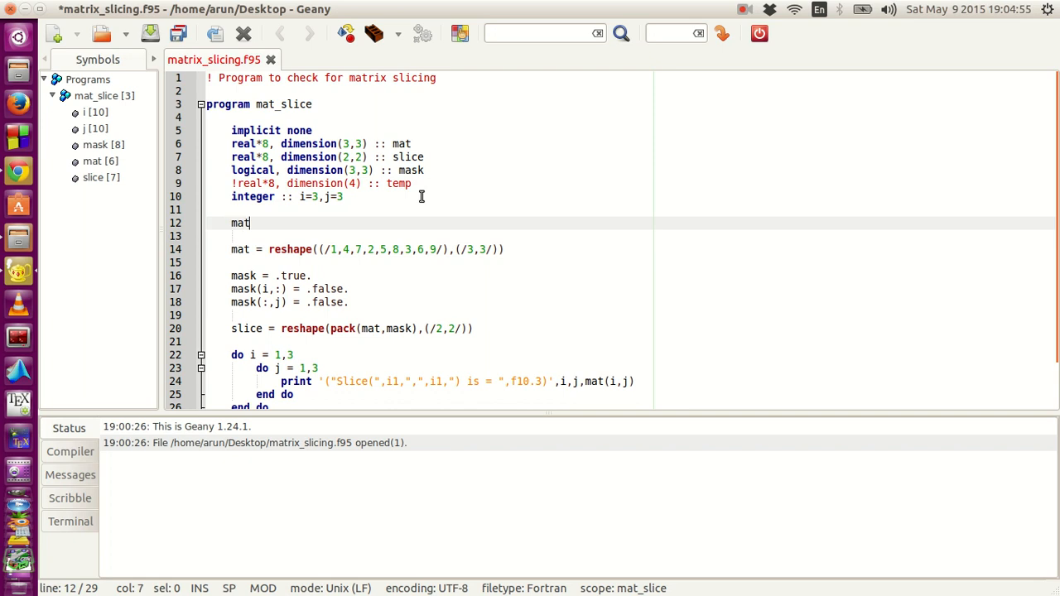
text(())
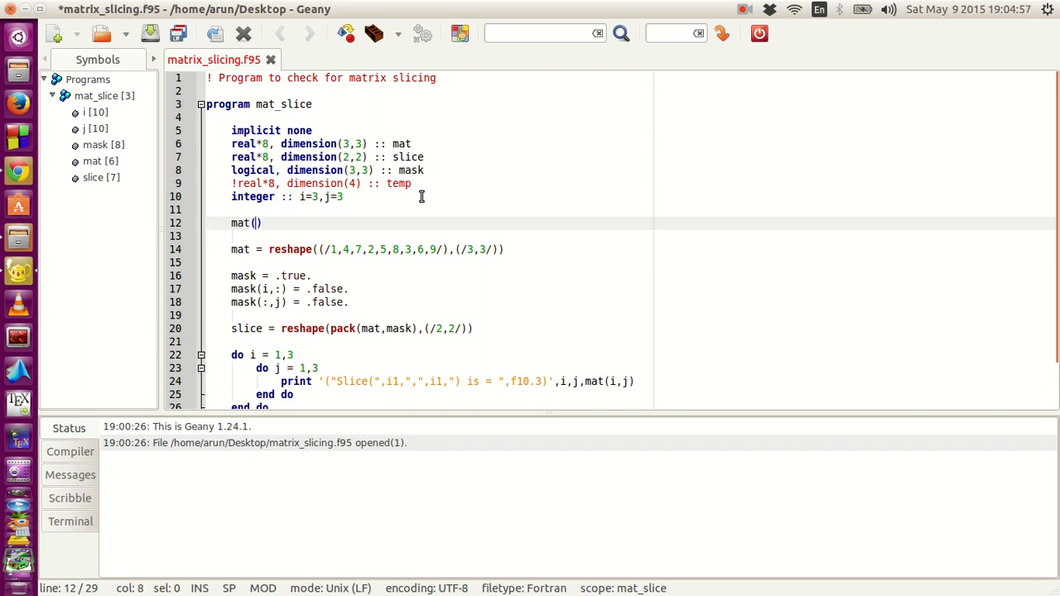
text(1,1)
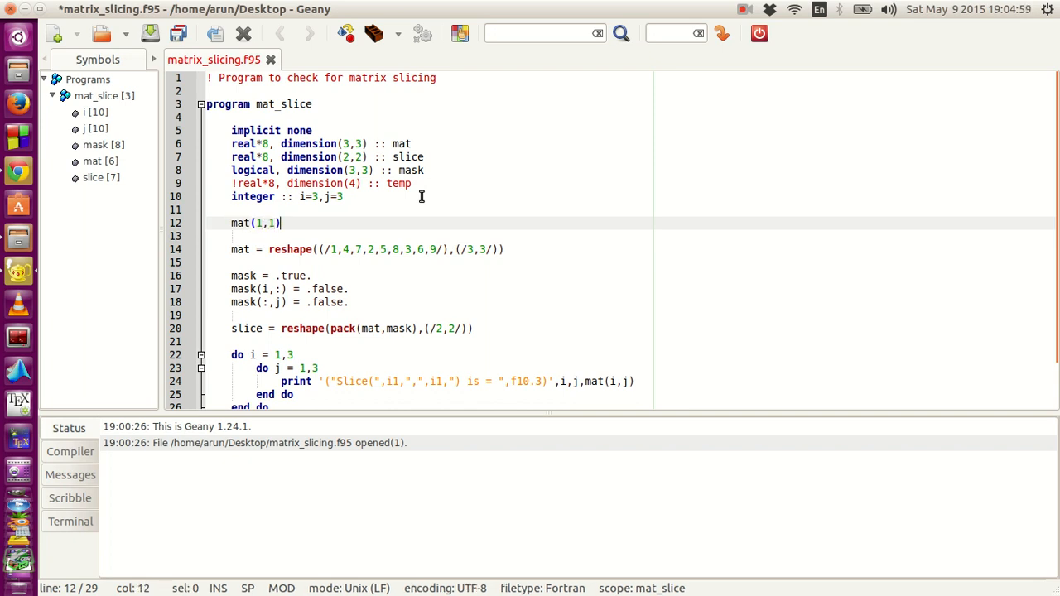
text(= 4)
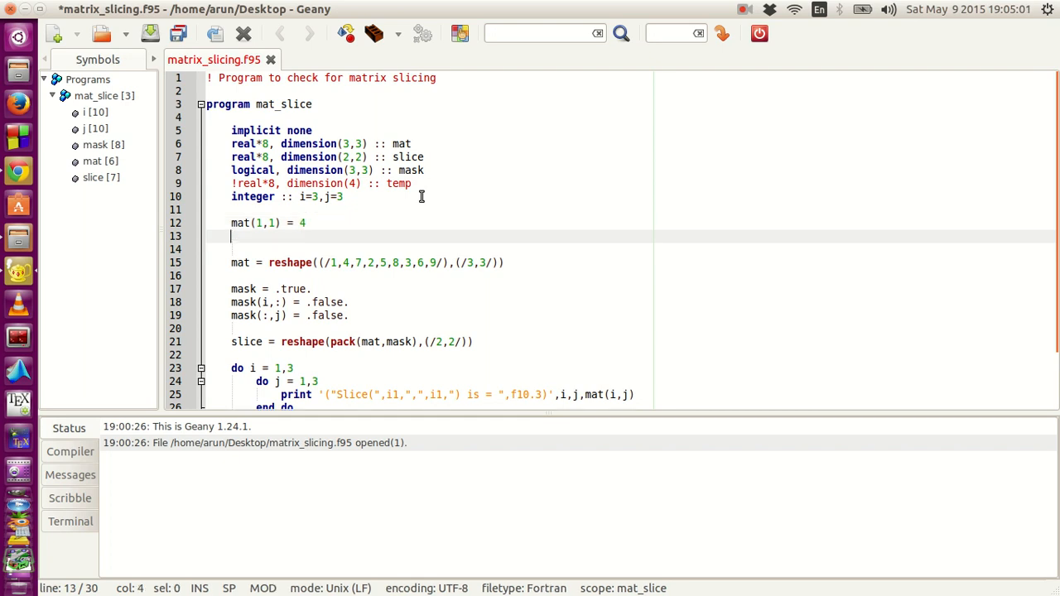
Step: Type mat(2,1) = 3 followed by a line of dots
text(mat()
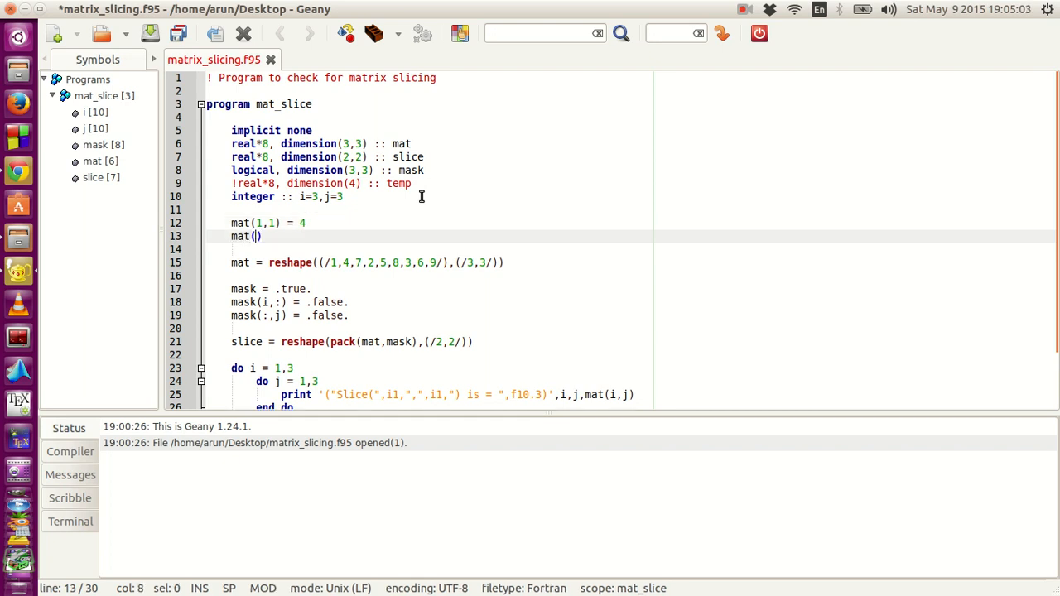
text(2,)
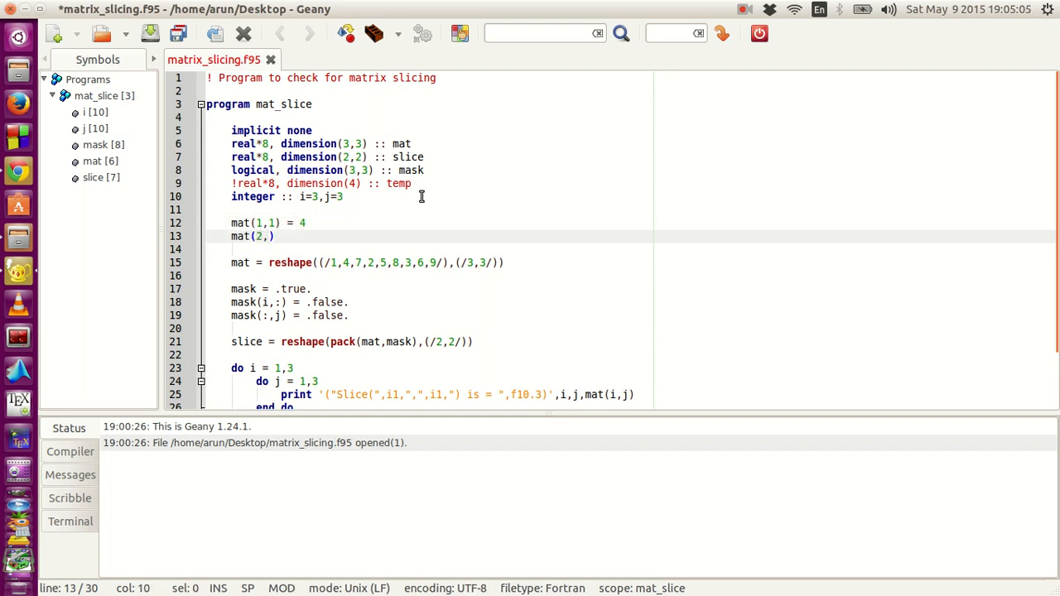
text(1) =)
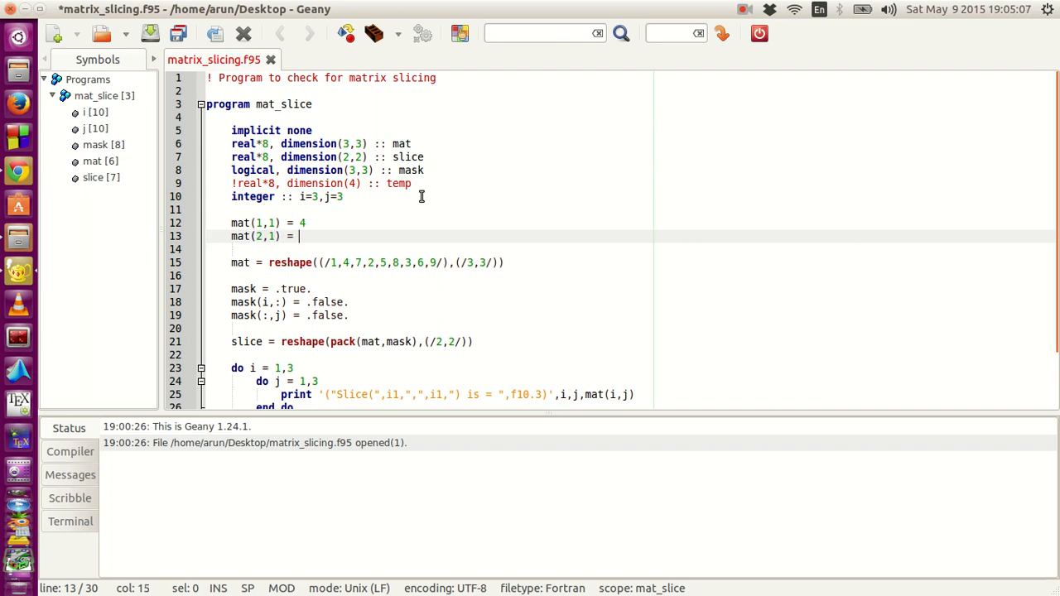
text(3)
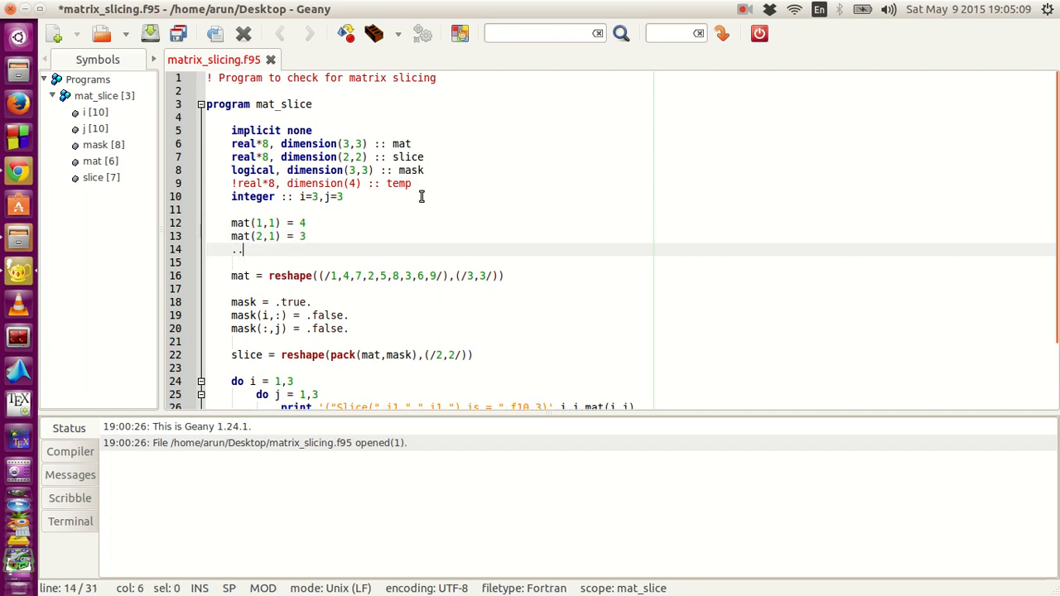
text(...)
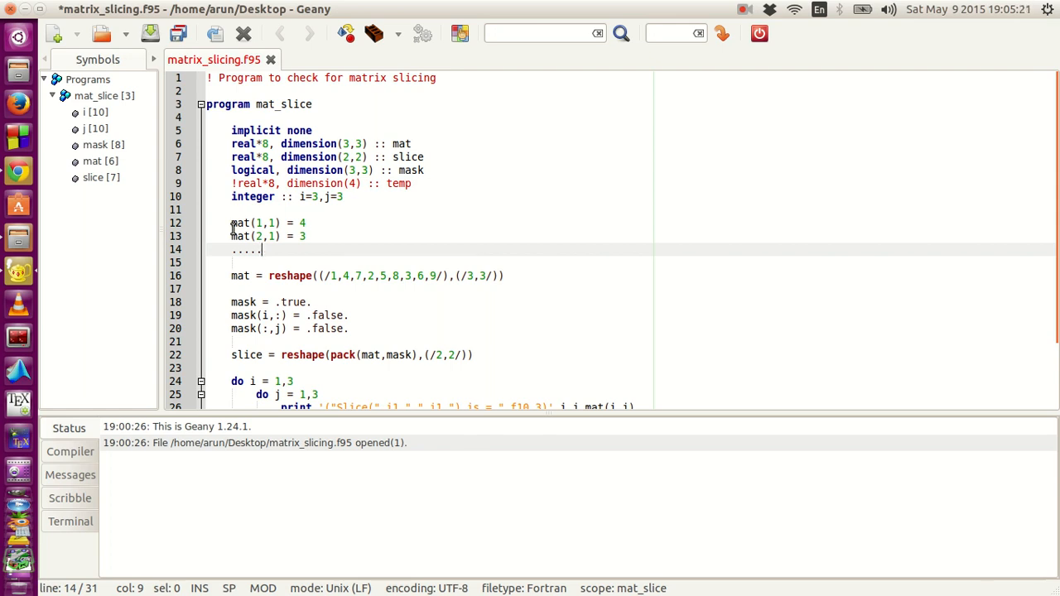
Step: Go to the start of the mat(1,1) line and look over the reshape statement on line 16
click(231, 223)
text(!)
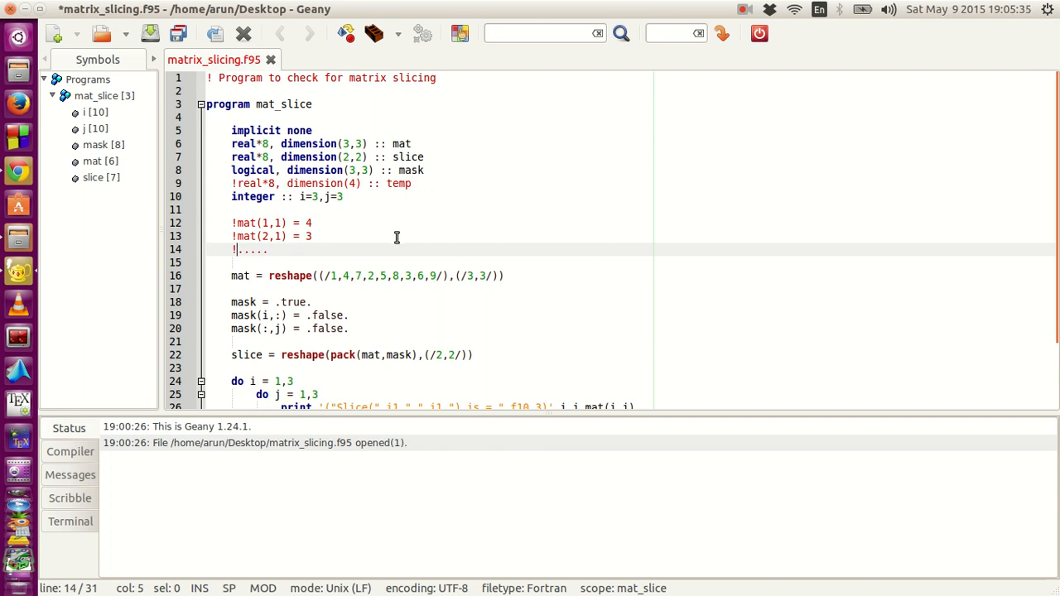
scroll(down, 3)
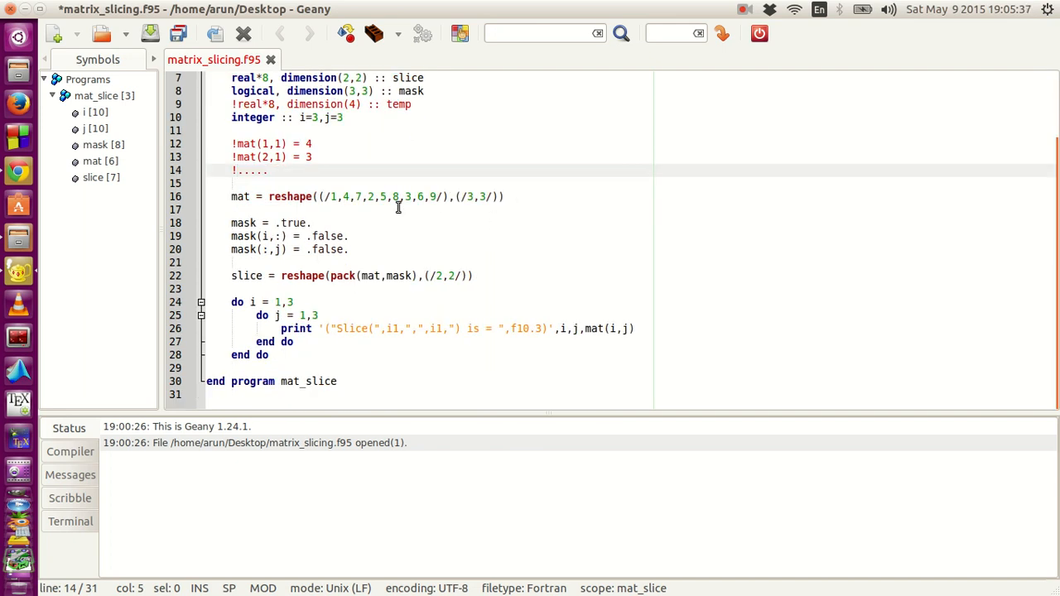
click(320, 196)
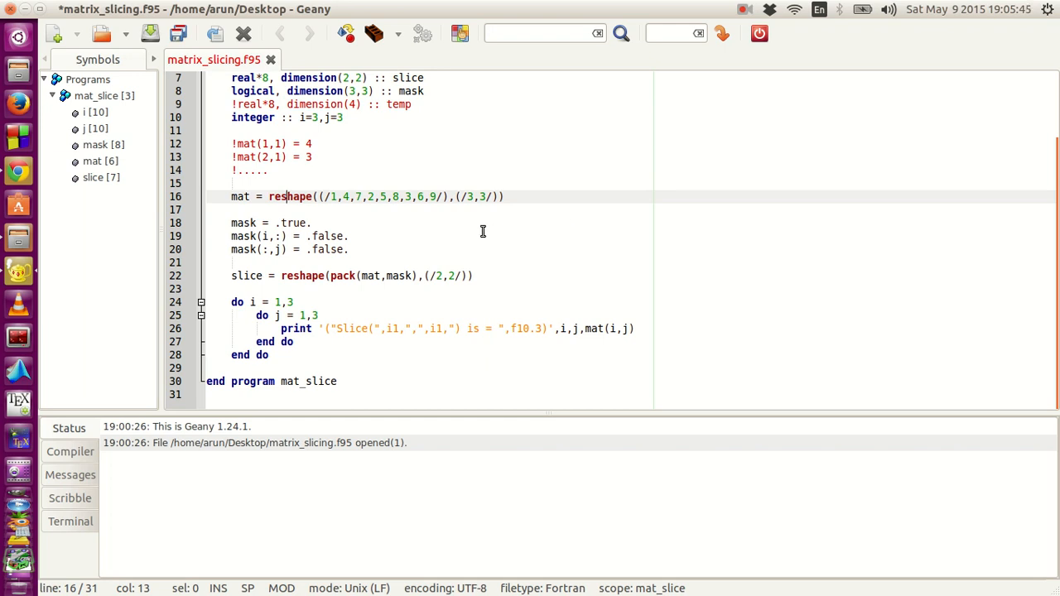
scroll(up, 3)
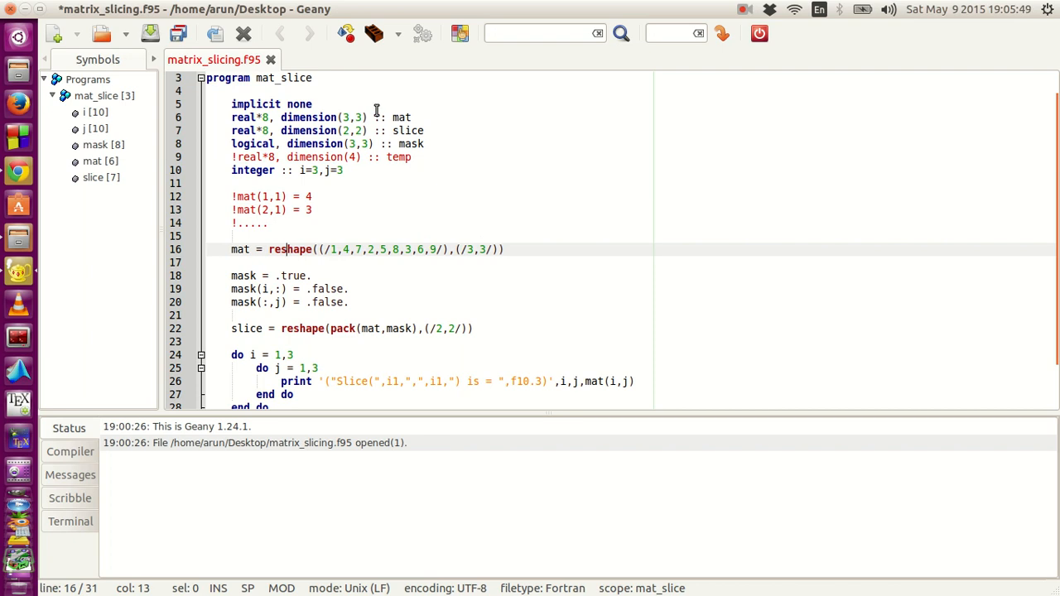
Step: Save the file with Ctrl+S and go over the values passed to reshape
key(ctrl+s)
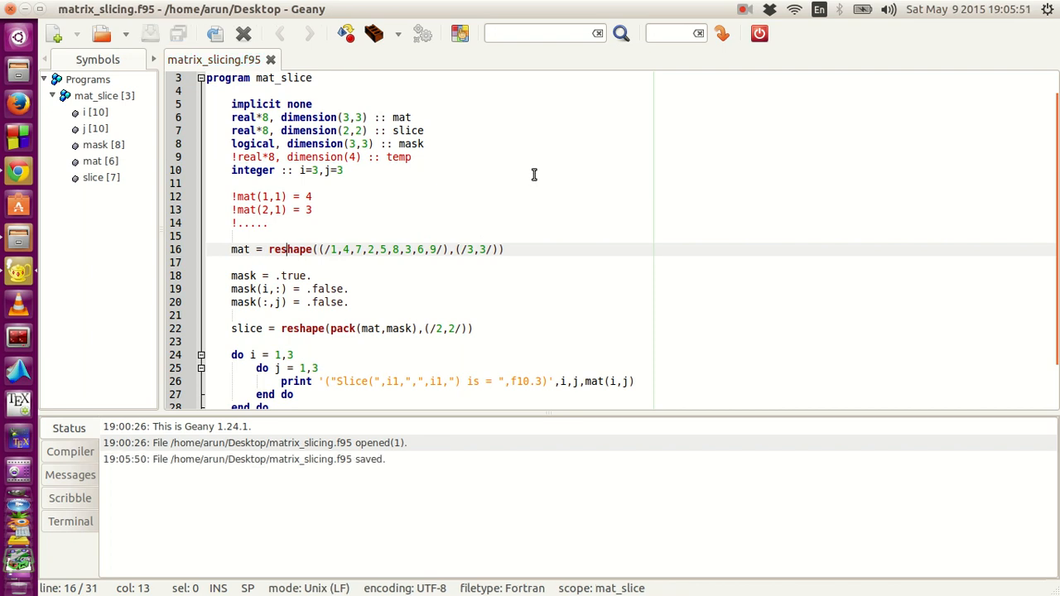
scroll(down, 3)
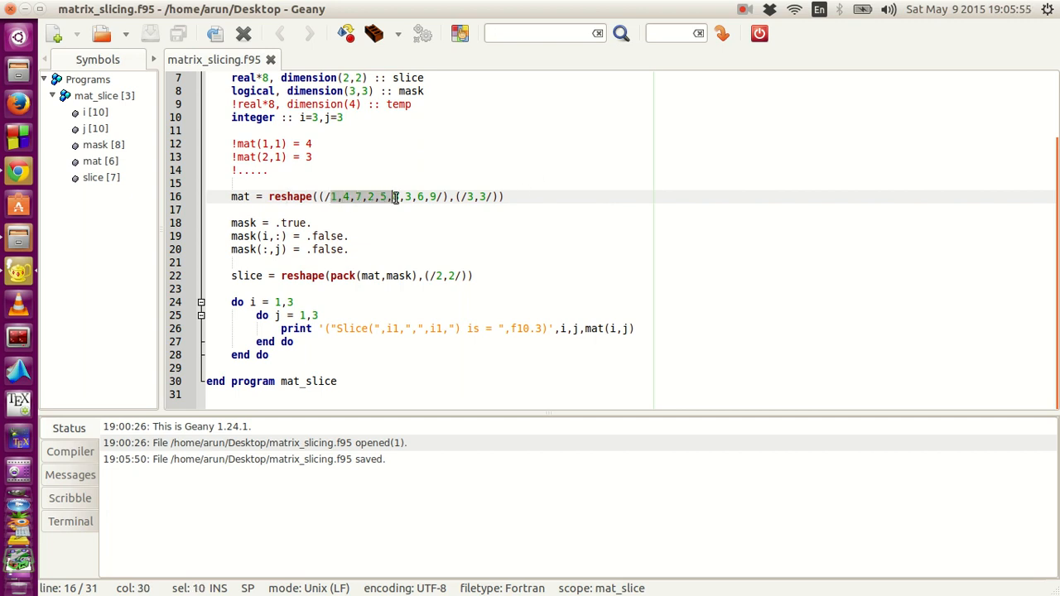
text(8,3,6,)
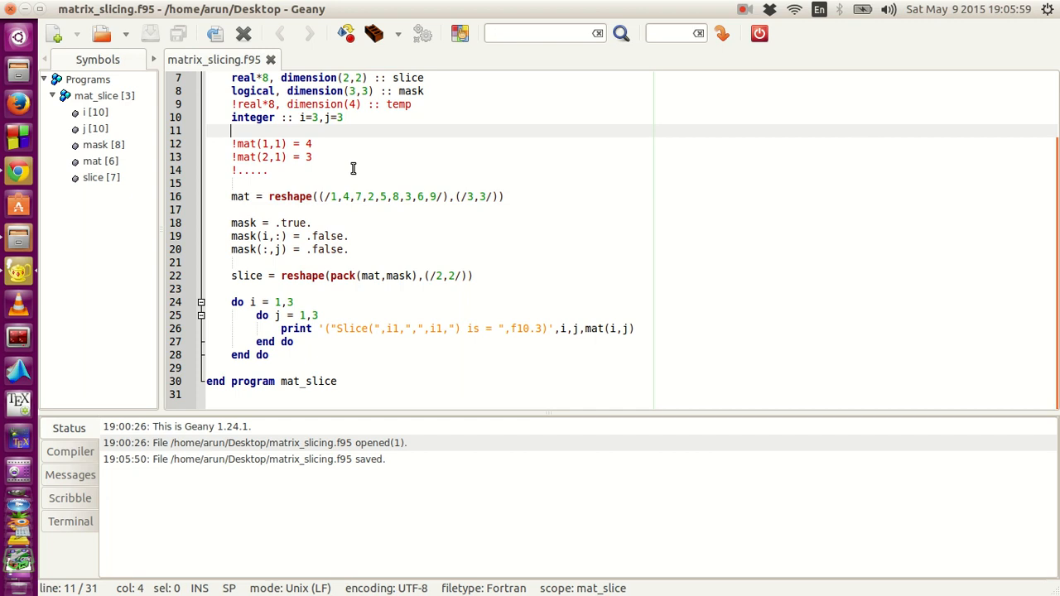
mouse_move(491, 205)
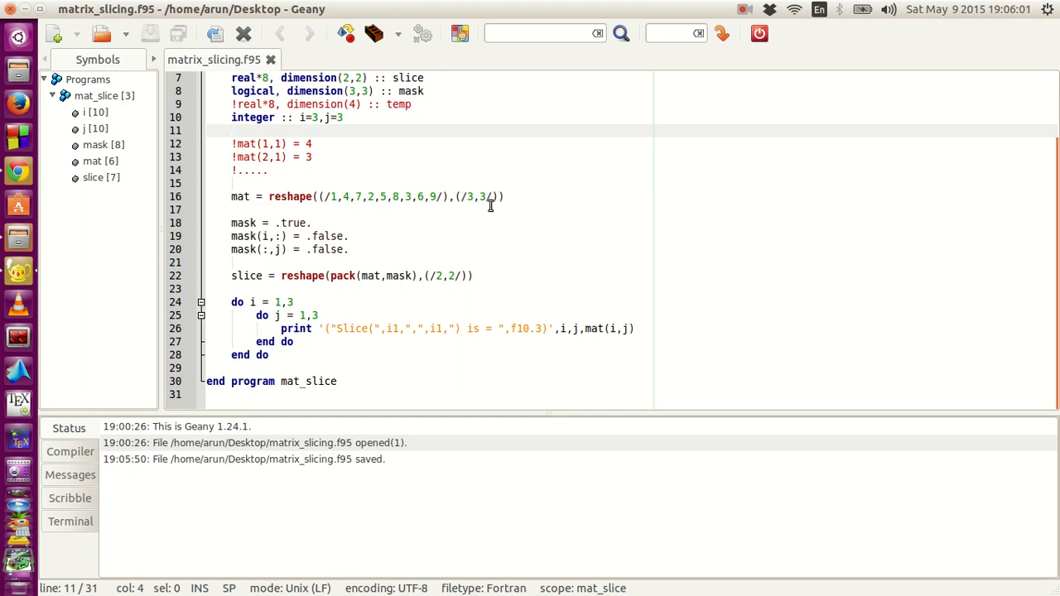
click(382, 196)
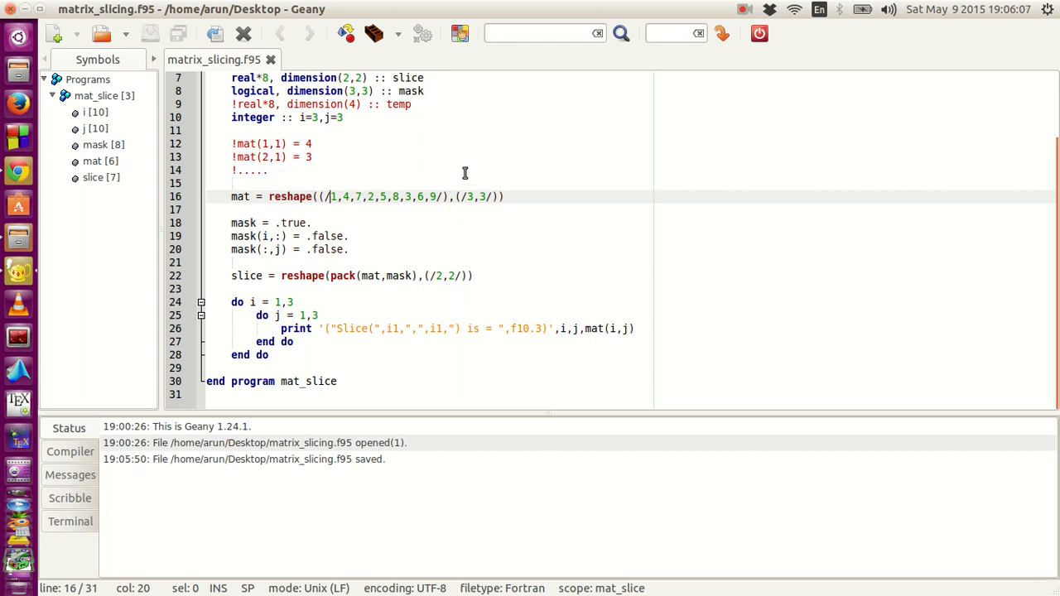
mouse_move(540, 153)
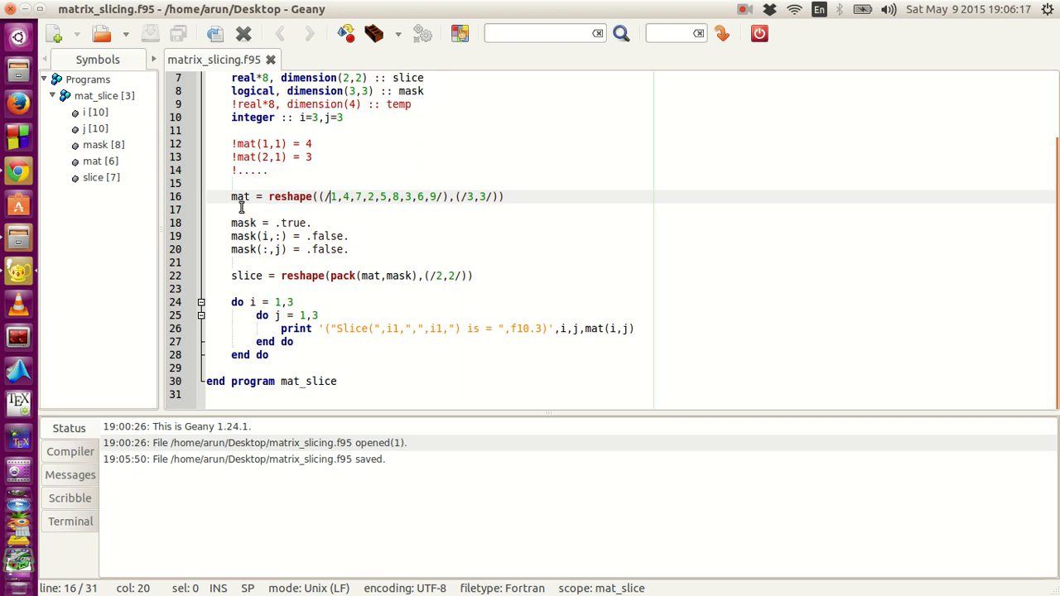
mouse_move(557, 199)
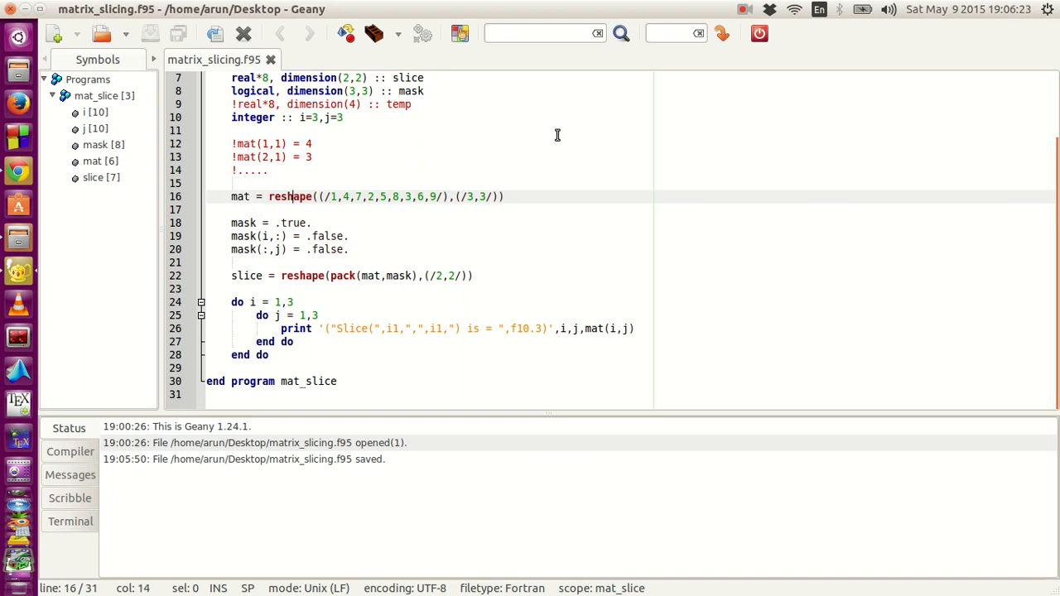
mouse_move(504, 152)
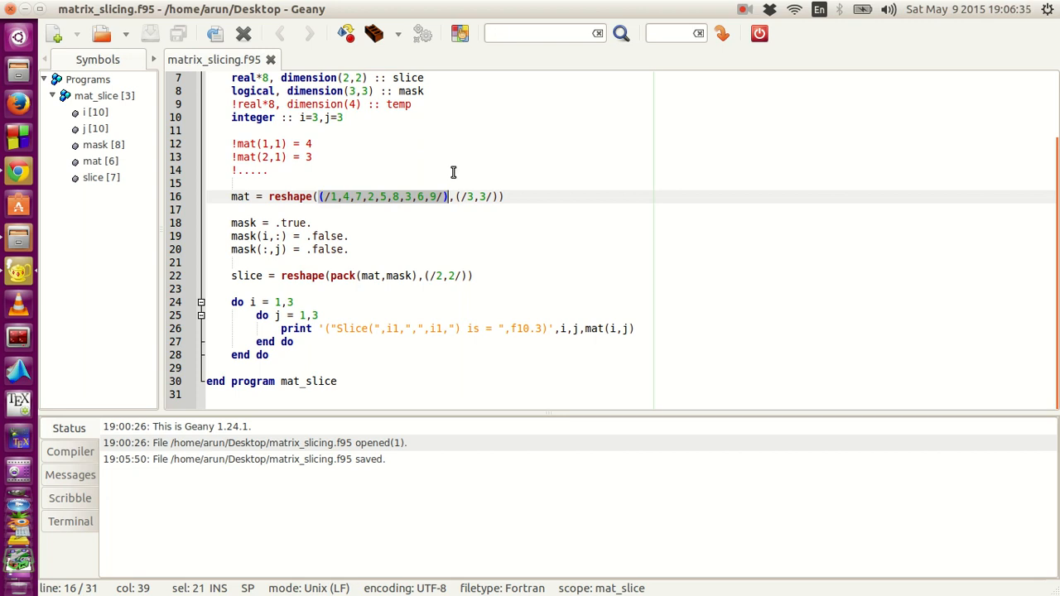
click(453, 197)
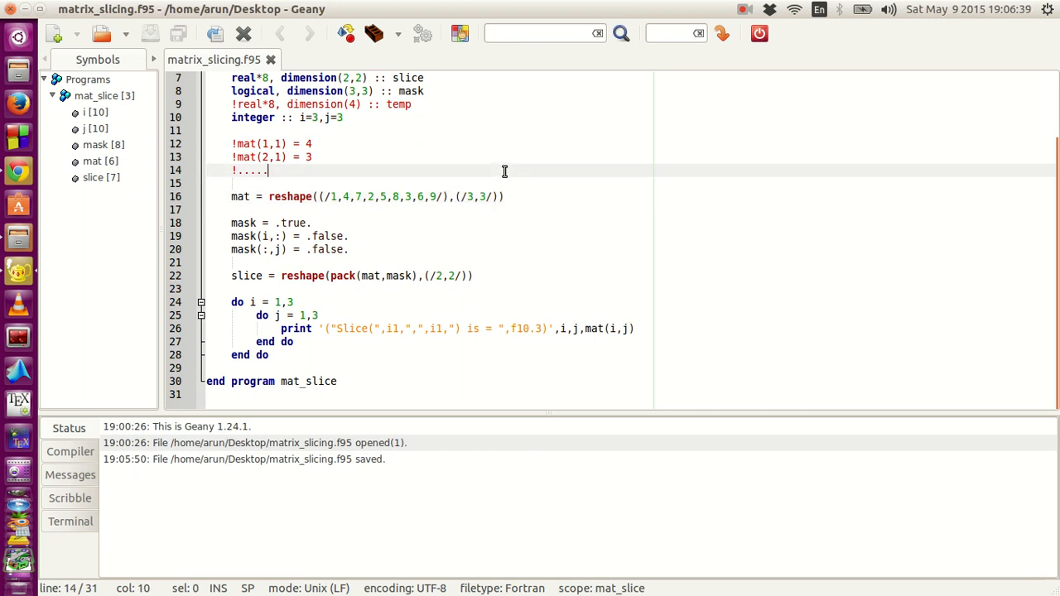
mouse_move(504, 197)
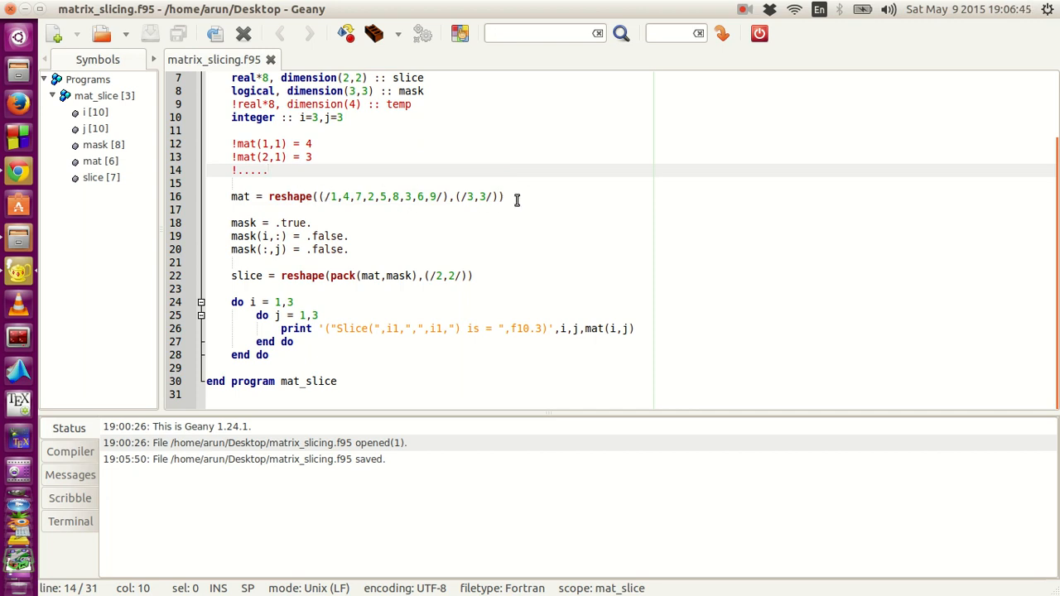
click(259, 183)
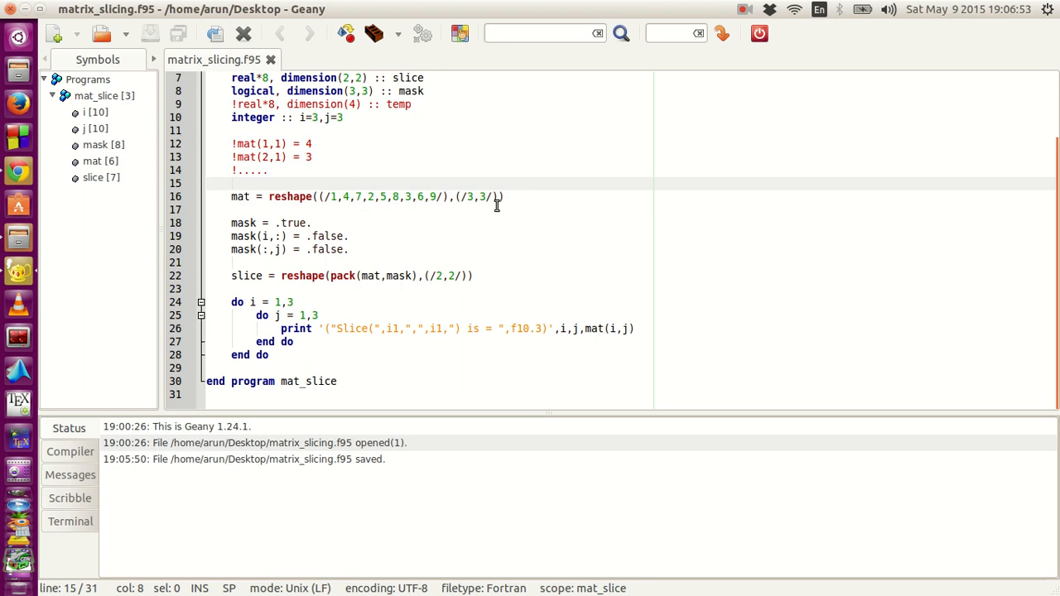
click(257, 183)
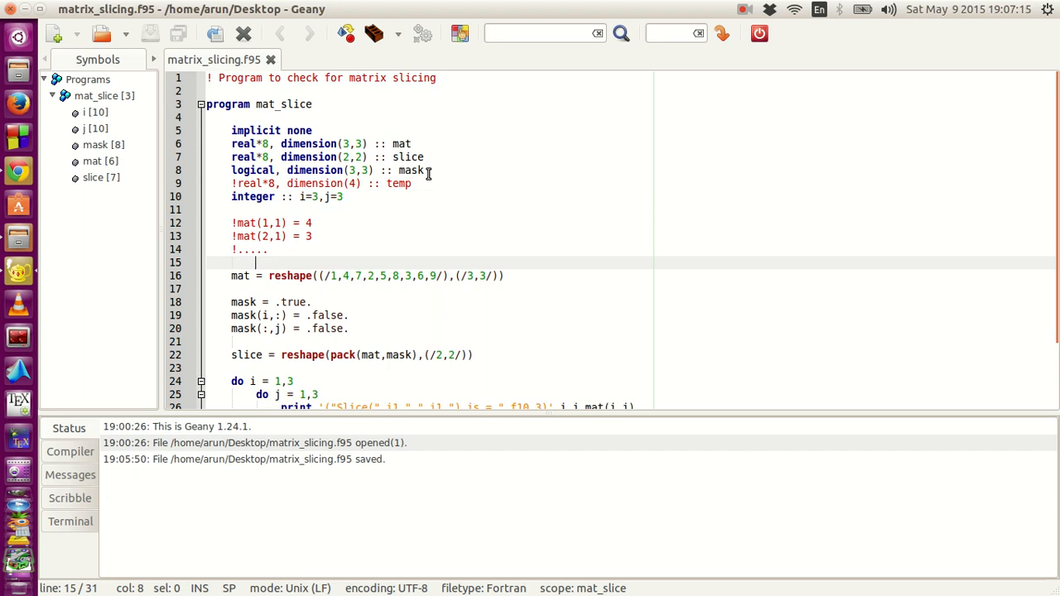
scroll(down, 3)
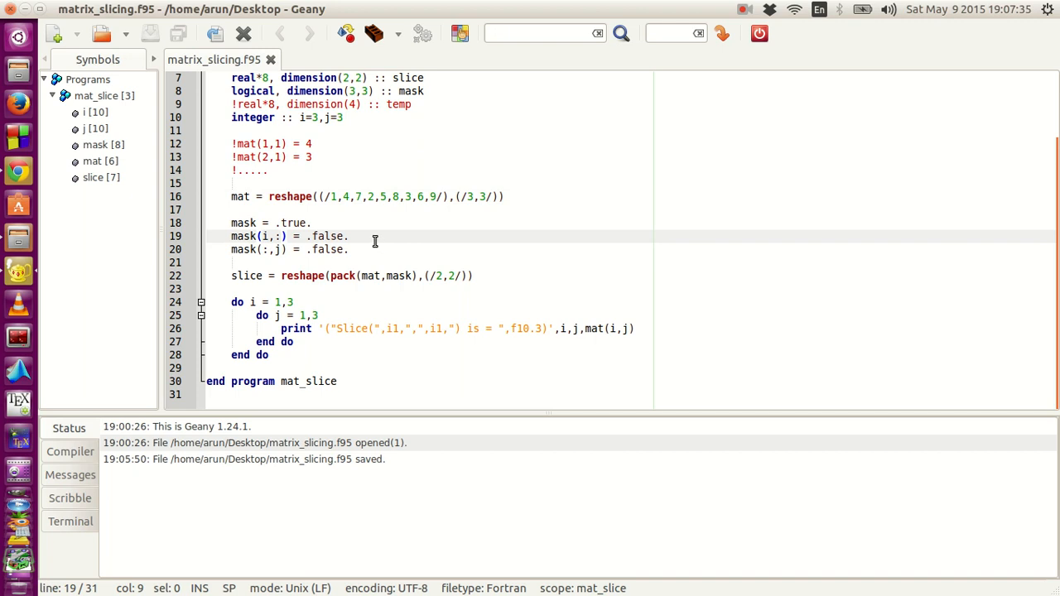
mouse_move(236, 254)
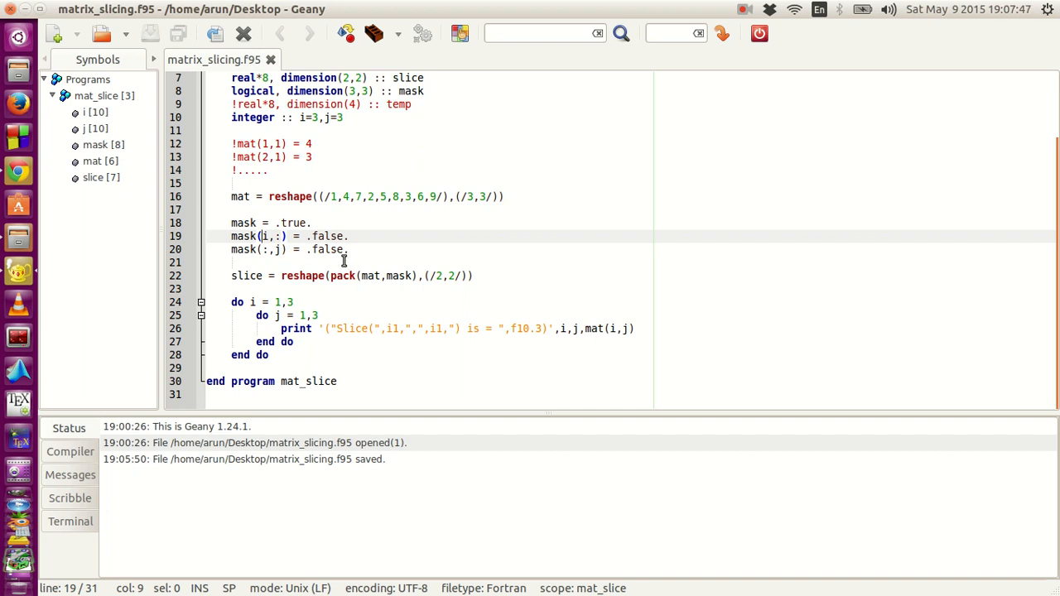
mouse_move(362, 249)
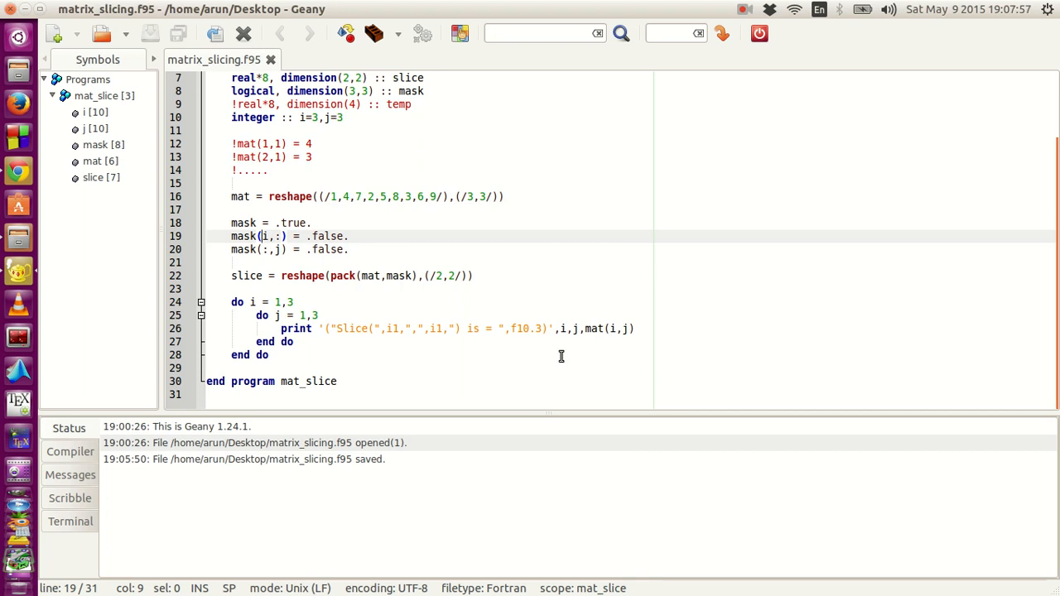
mouse_move(514, 52)
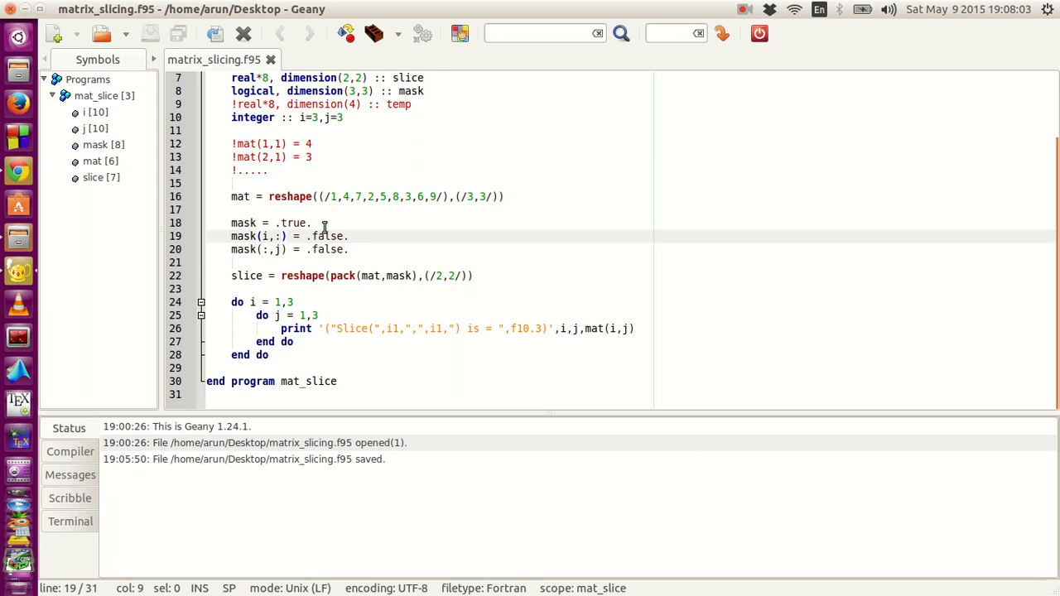
click(312, 223)
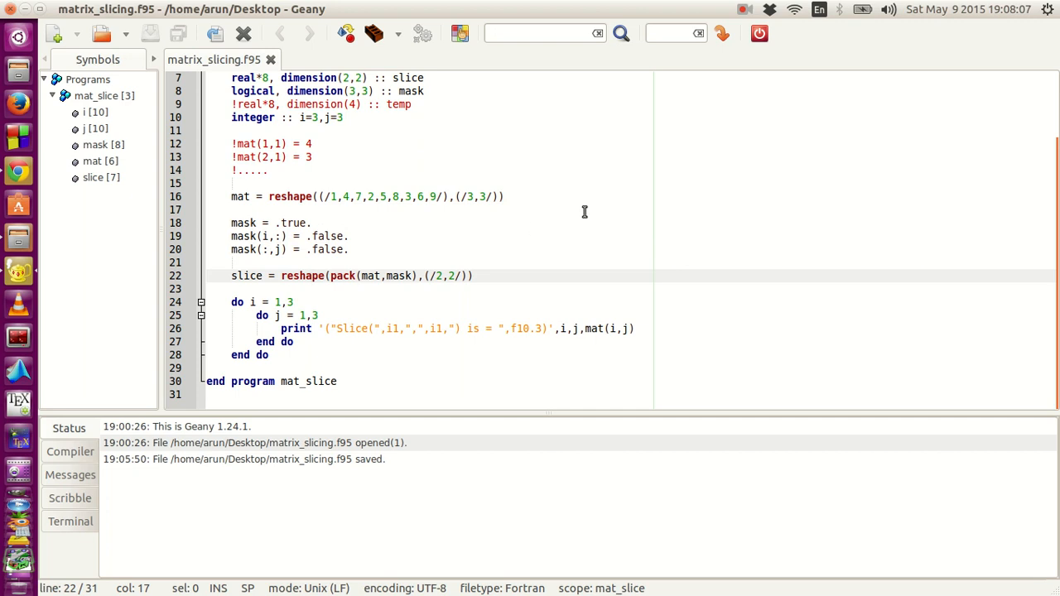
mouse_move(340, 275)
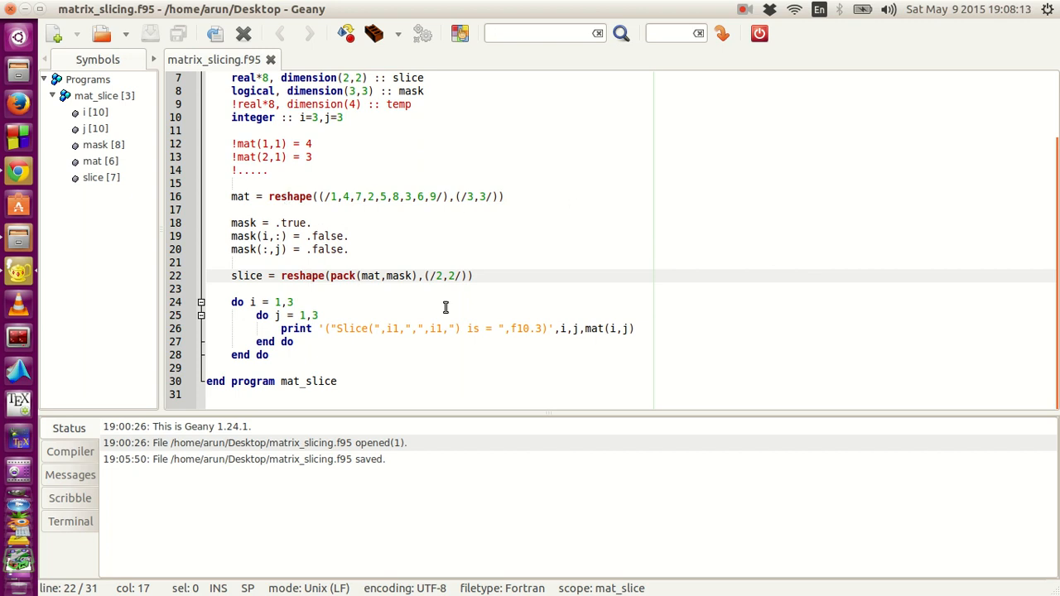
mouse_move(326, 276)
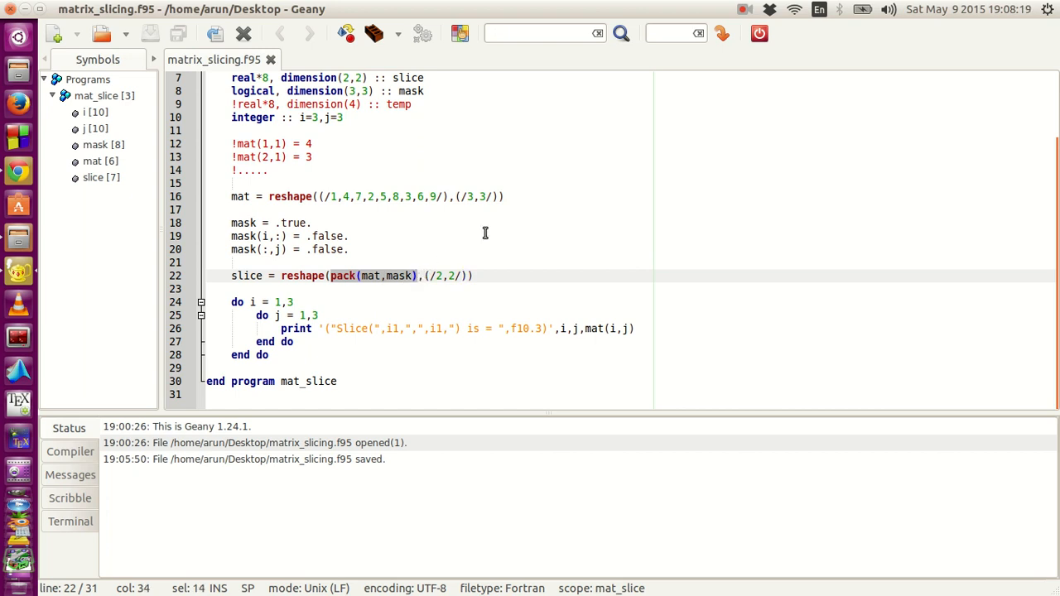
click(349, 236)
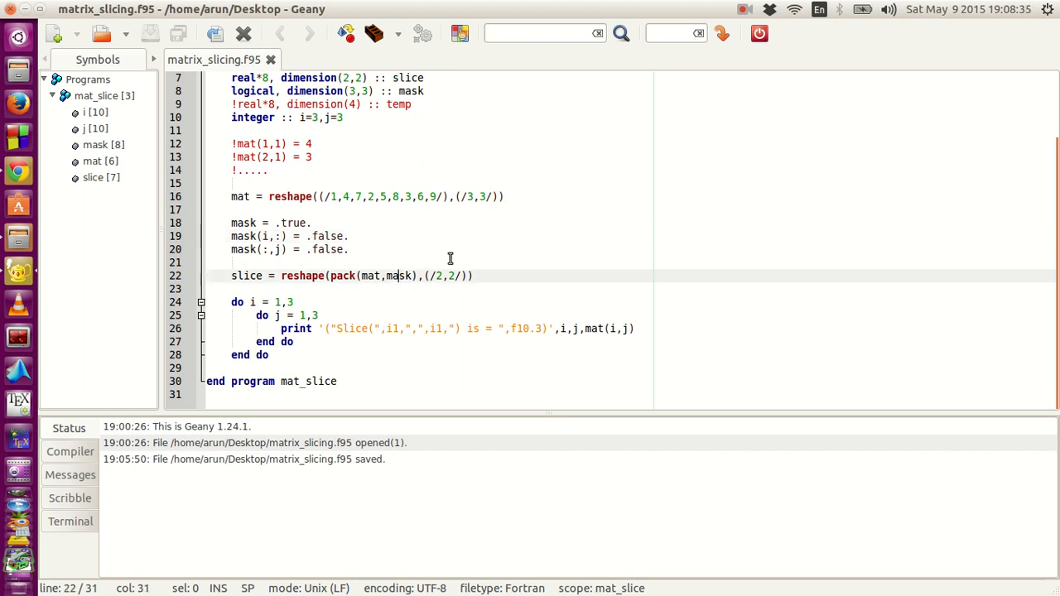
mouse_move(512, 232)
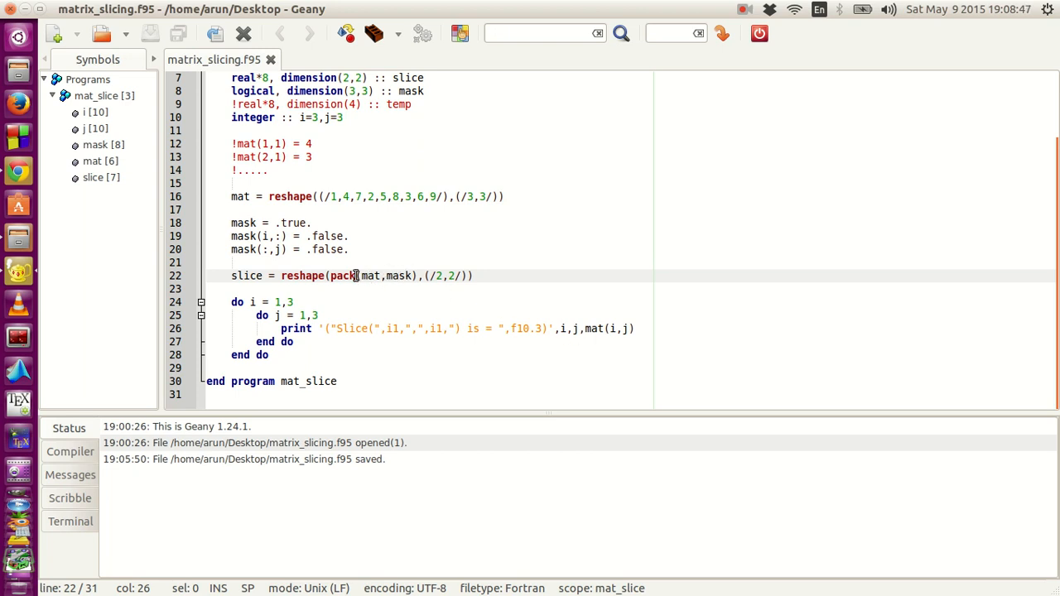
click(476, 275)
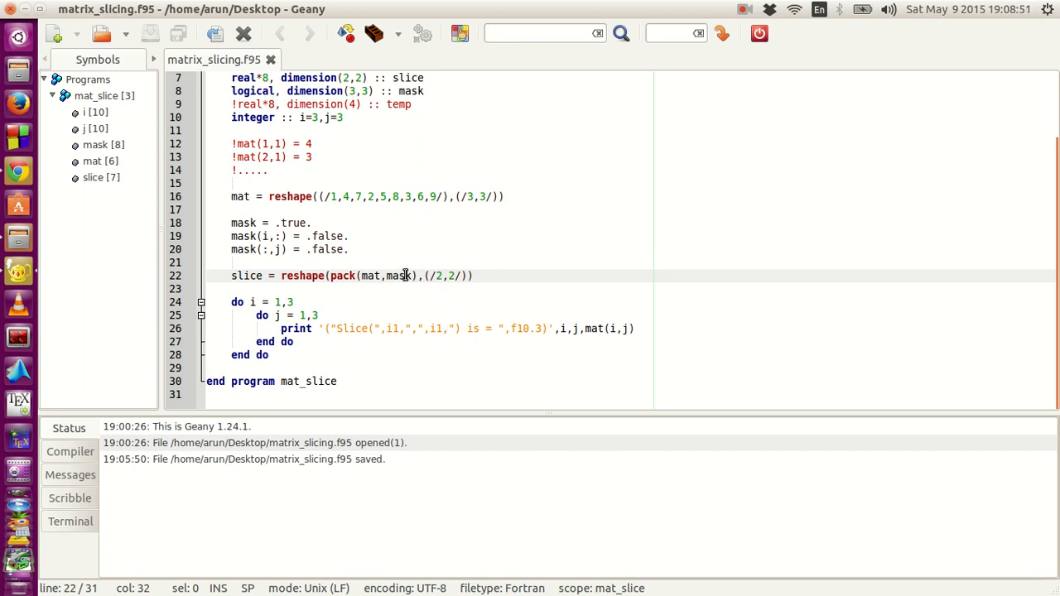
mouse_move(287, 215)
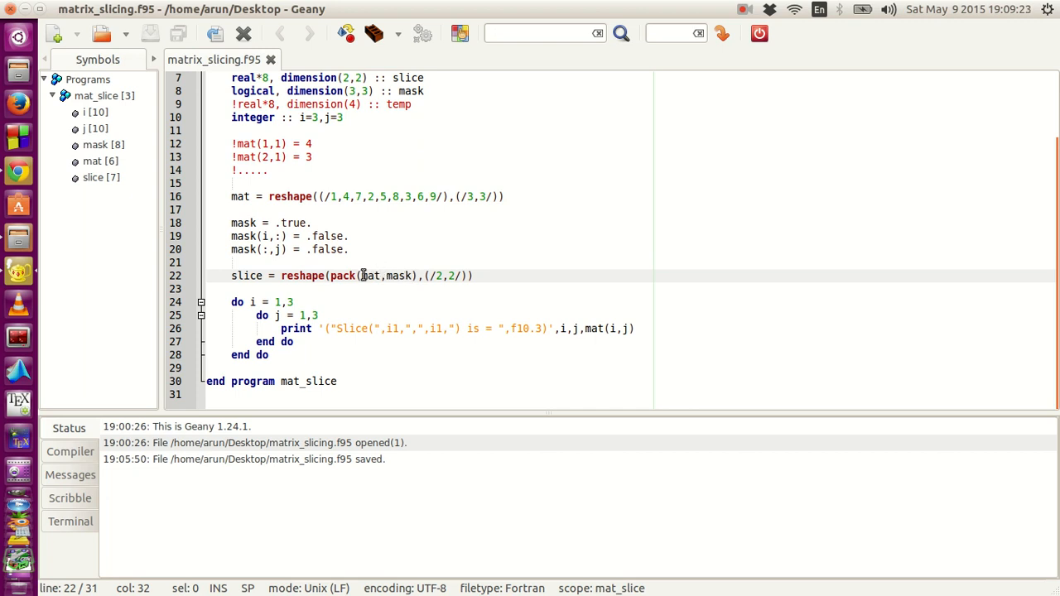
mouse_move(565, 297)
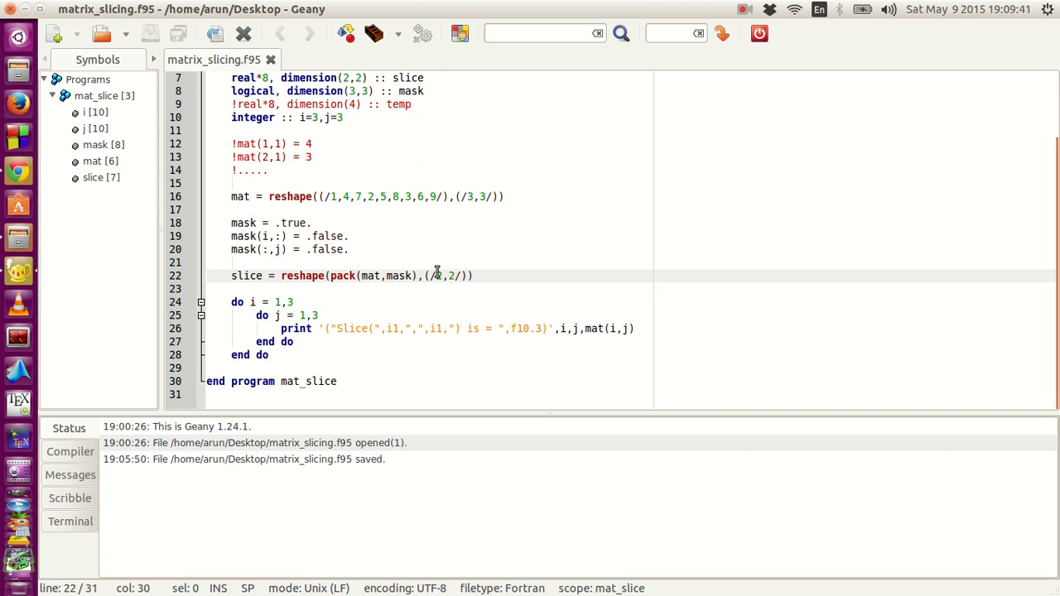
double_click(343, 275)
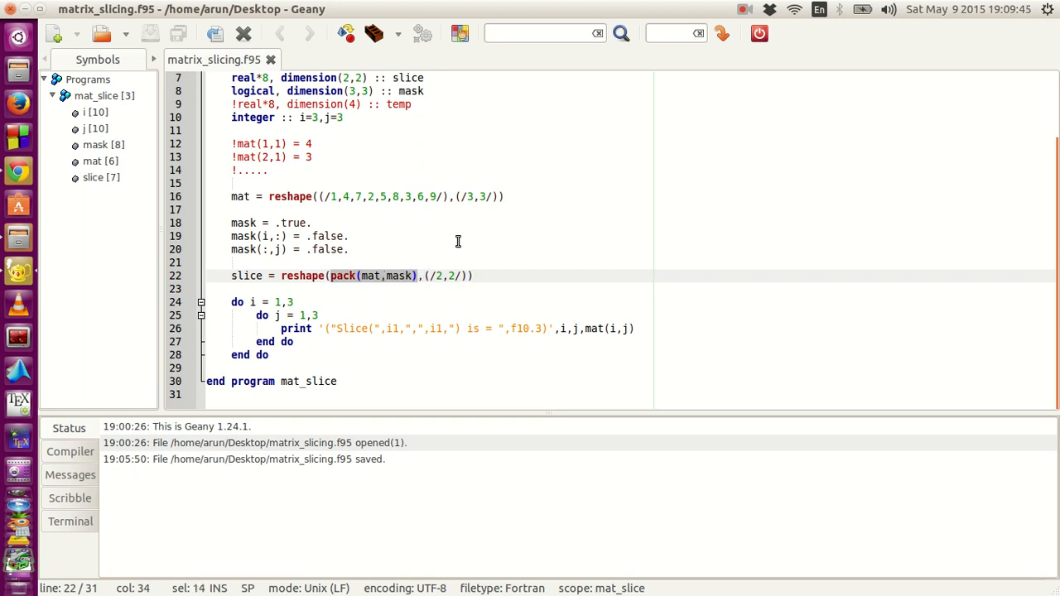
click(310, 222)
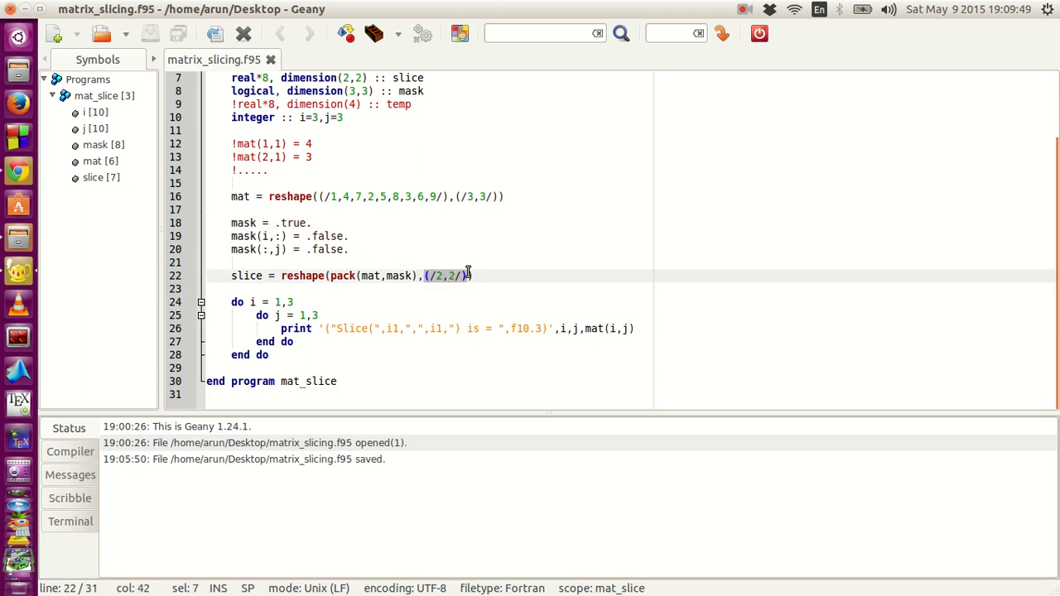
click(257, 263)
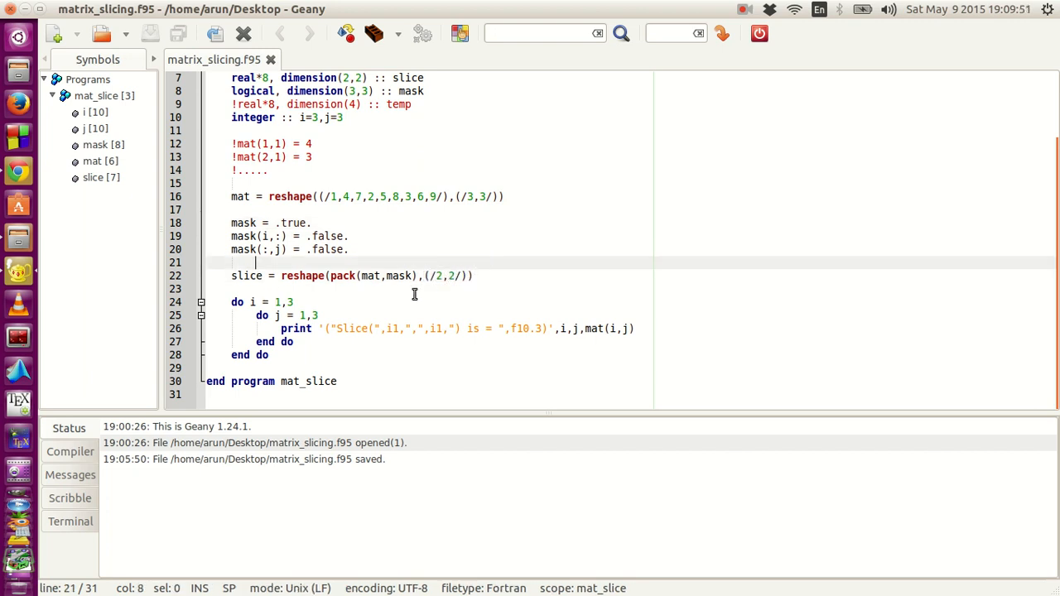
click(511, 274)
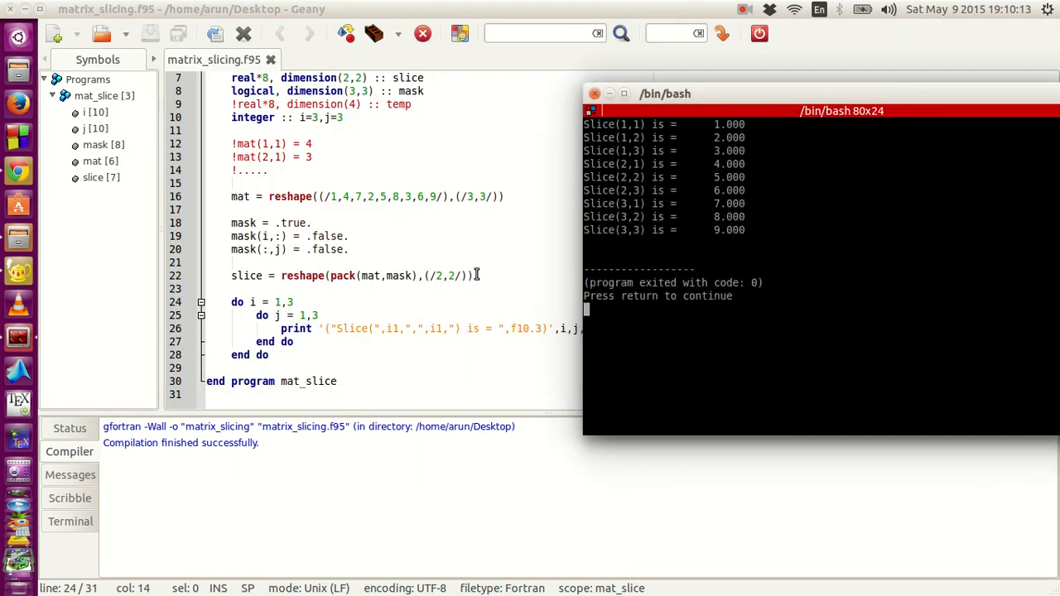
Step: Scroll the terminal output listing Slice(1,1) through Slice(3,3) as 1.000 to 9.000
scroll(up, 3)
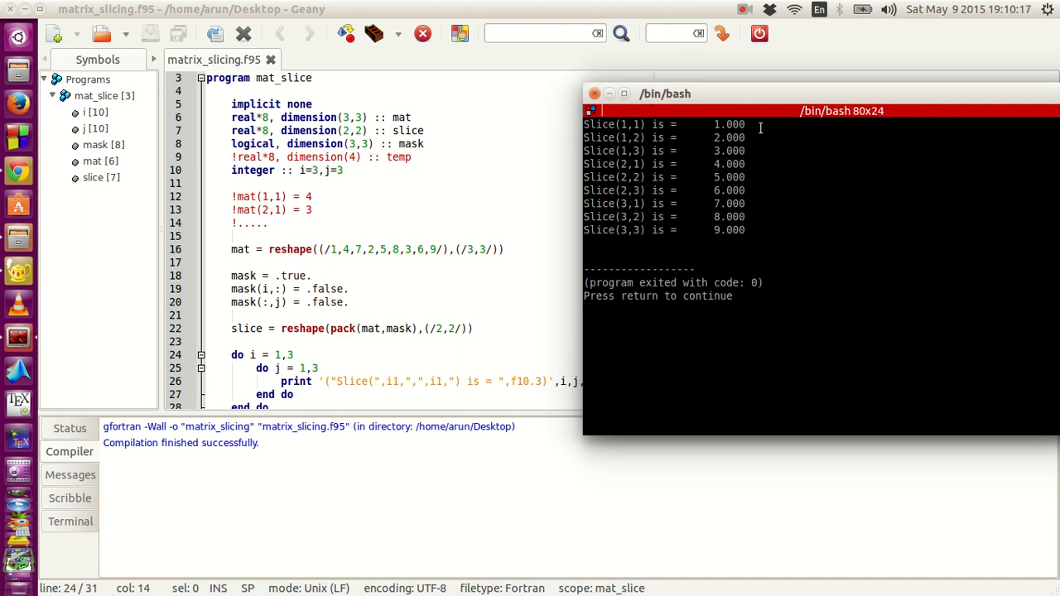
scroll(down, 3)
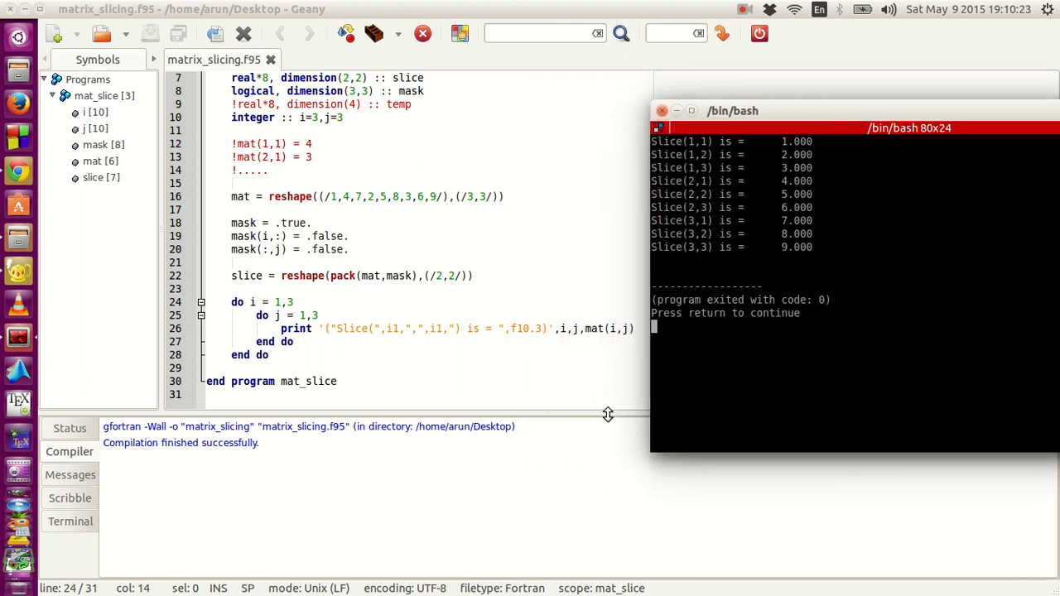
mouse_move(453, 281)
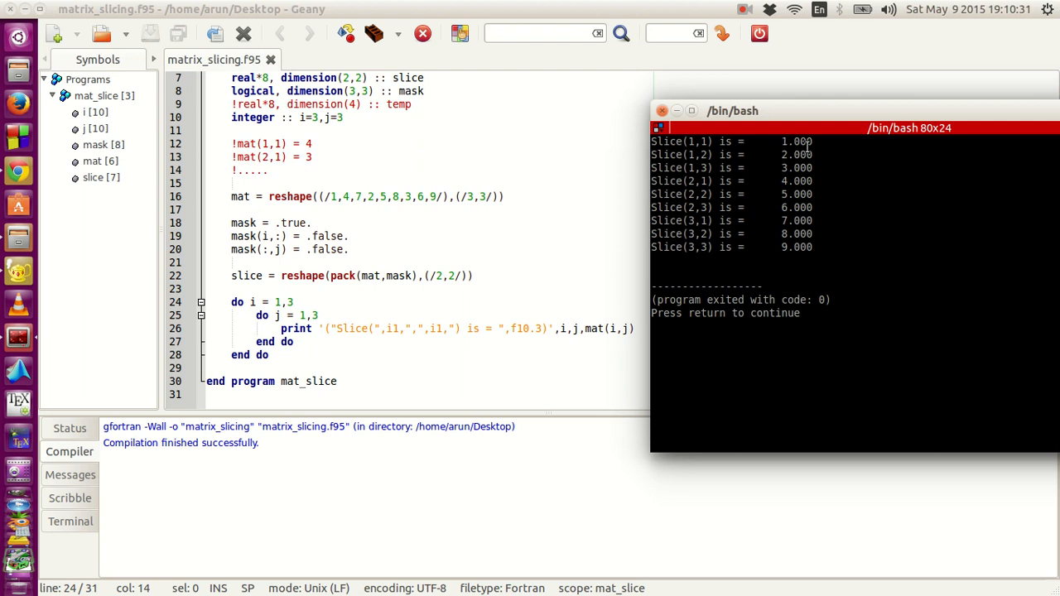
mouse_move(822, 171)
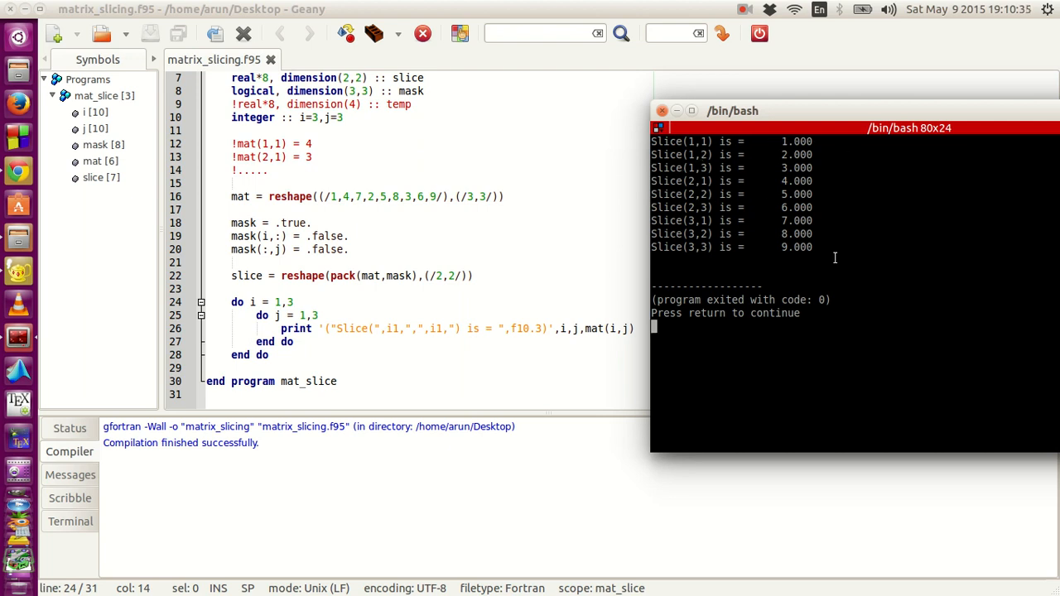
mouse_move(702, 210)
text(slice)
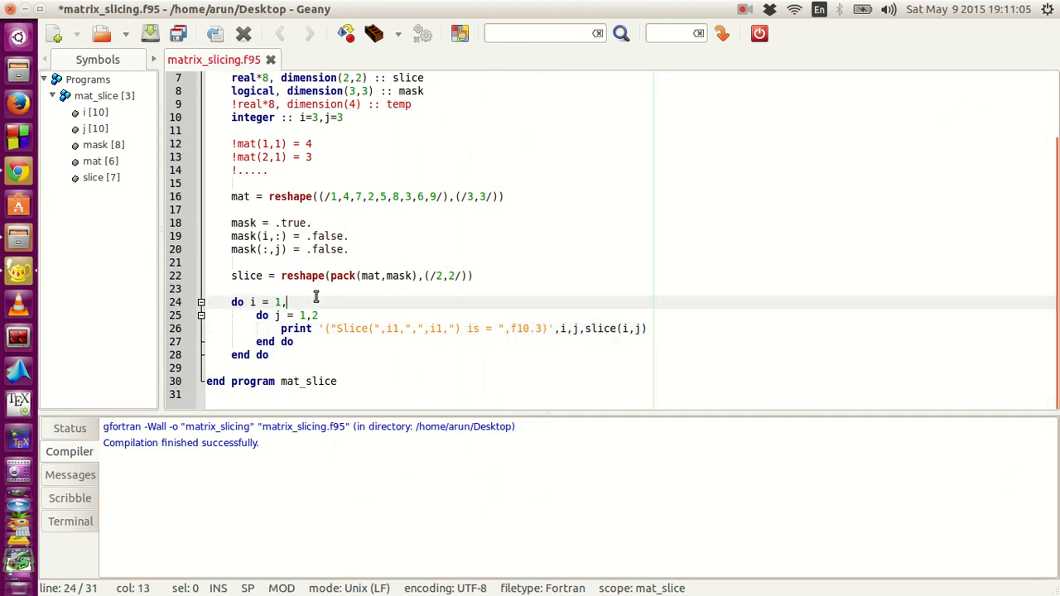
Step: Print Mat from mat in the 3x3 loop, add a 2x2 Slice loop, and compile
text(3)
click(442, 315)
text(3)
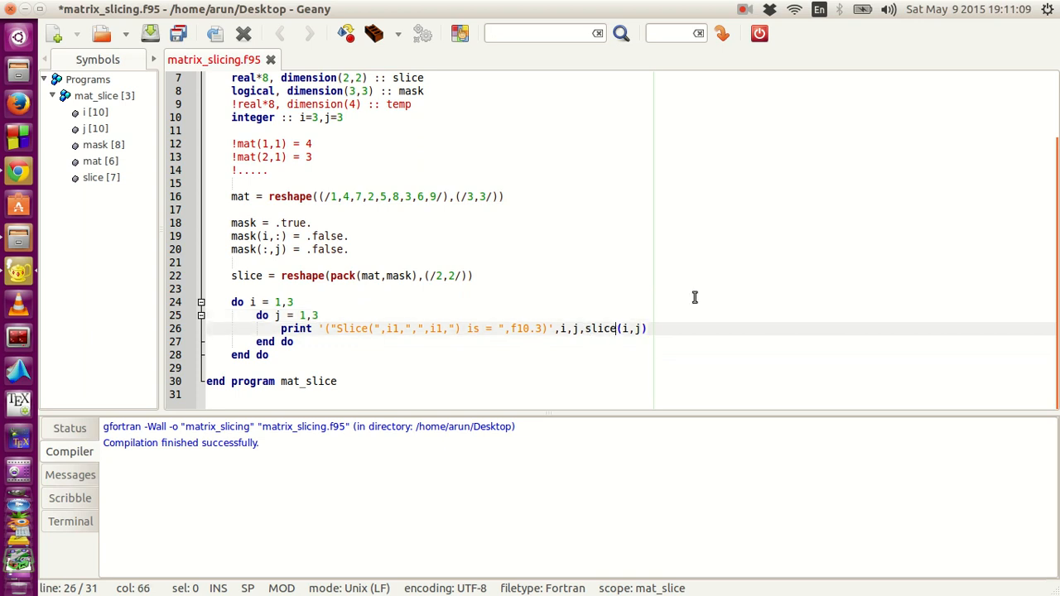
text(mat)
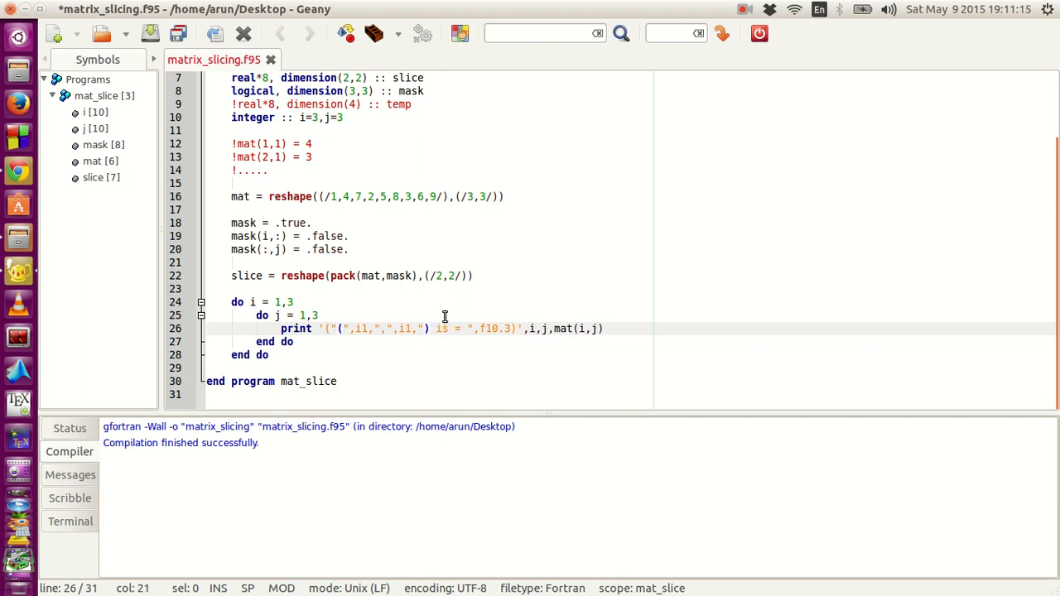
text(Mat)
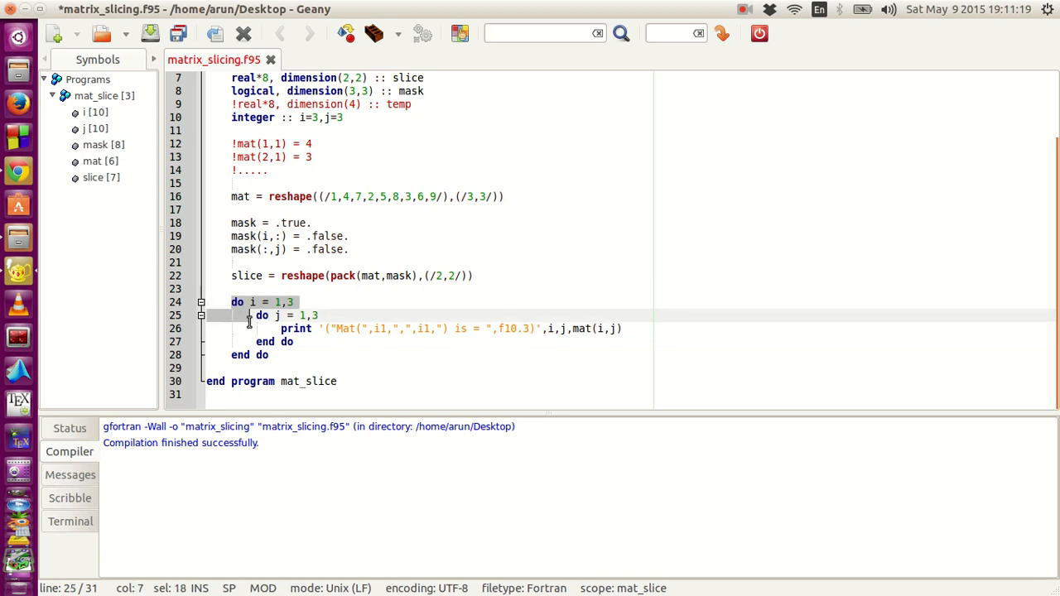
click(262, 355)
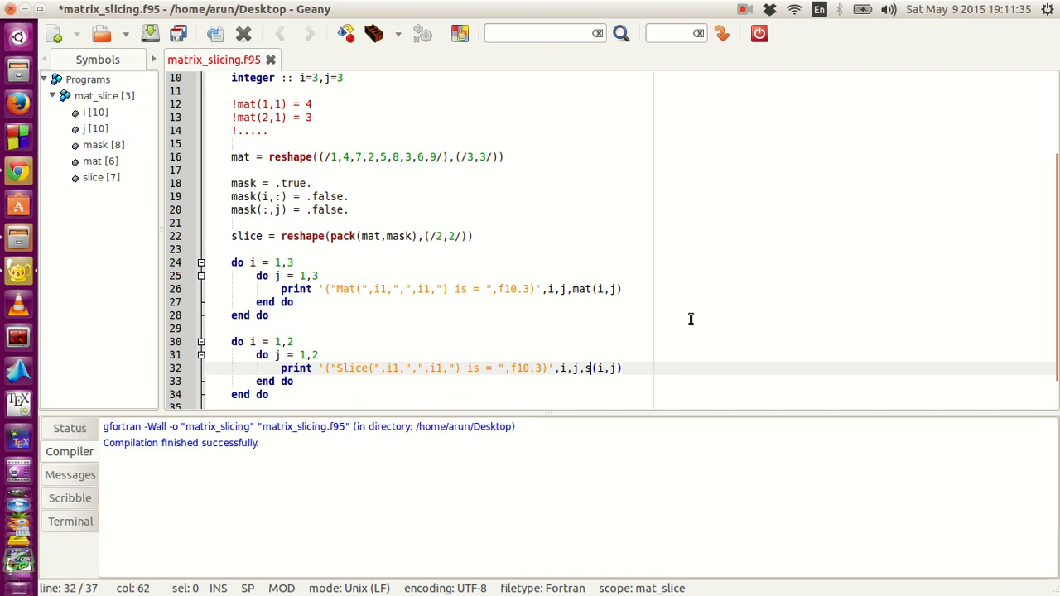
text(lice)
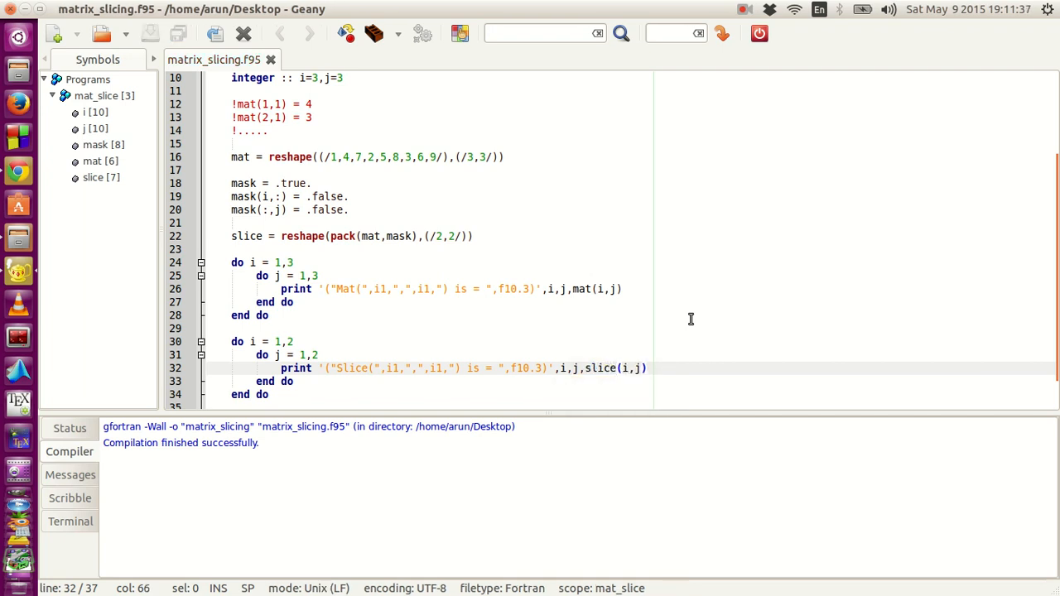
click(372, 33)
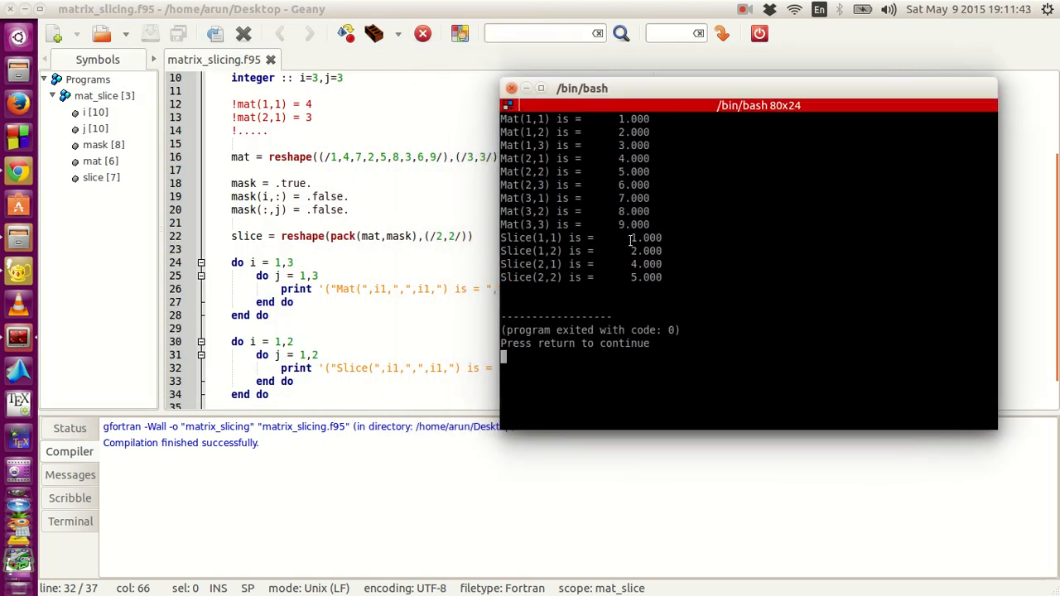
Step: Scroll the source alongside the nine Mat lines and four Slice values 1, 2, 4, 5
scroll(up, 3)
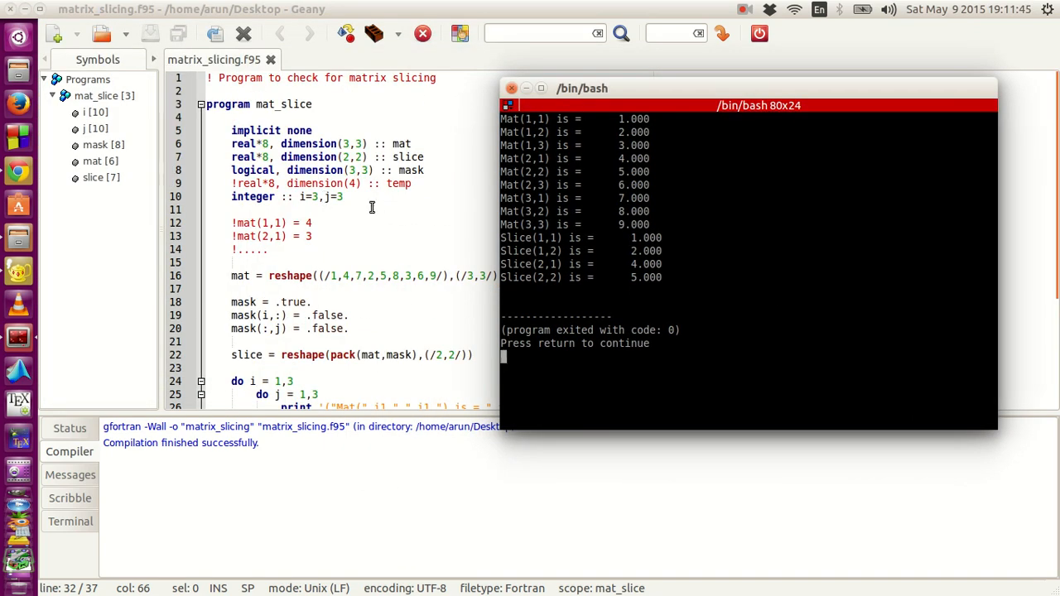
scroll(down, 3)
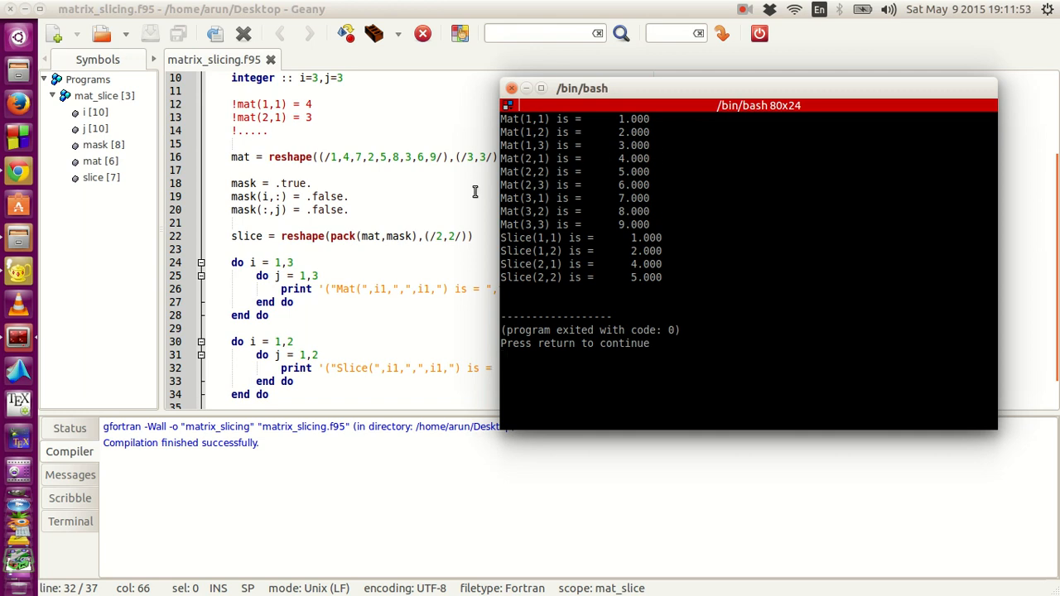
scroll(up, 3)
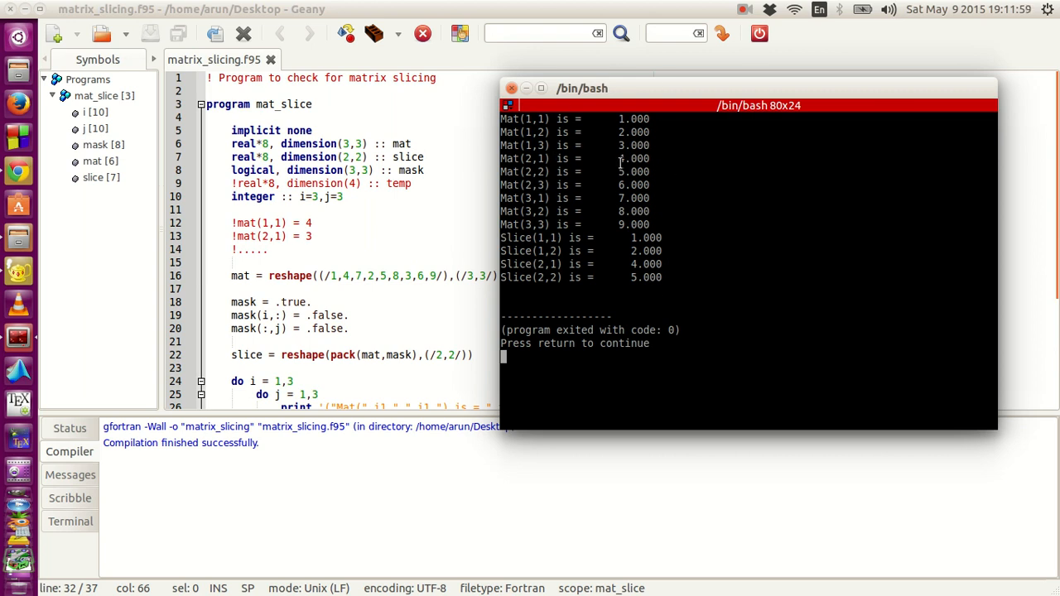
mouse_move(687, 233)
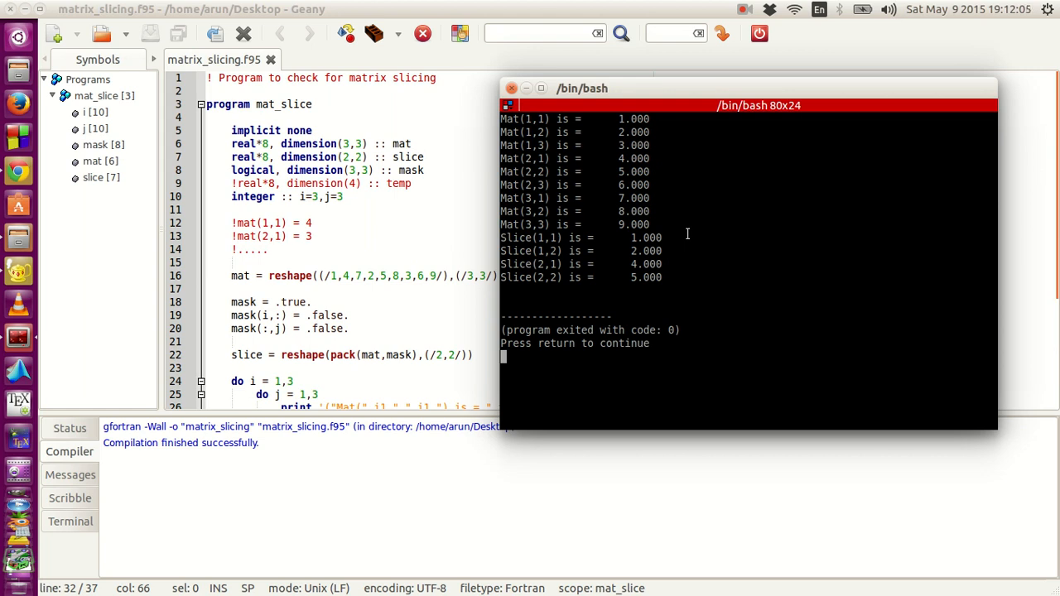
mouse_move(592, 244)
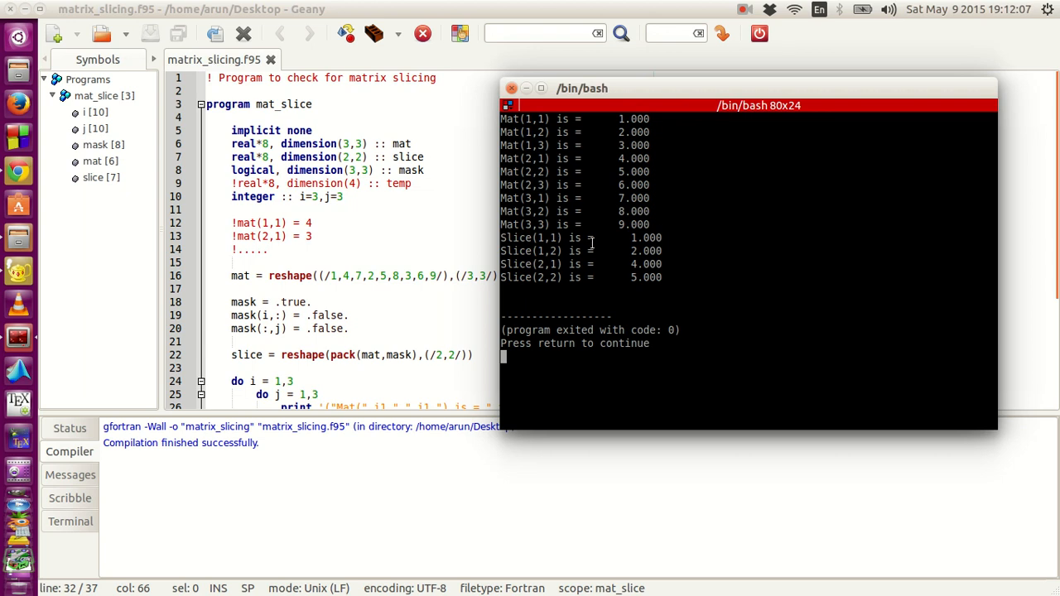
scroll(down, 3)
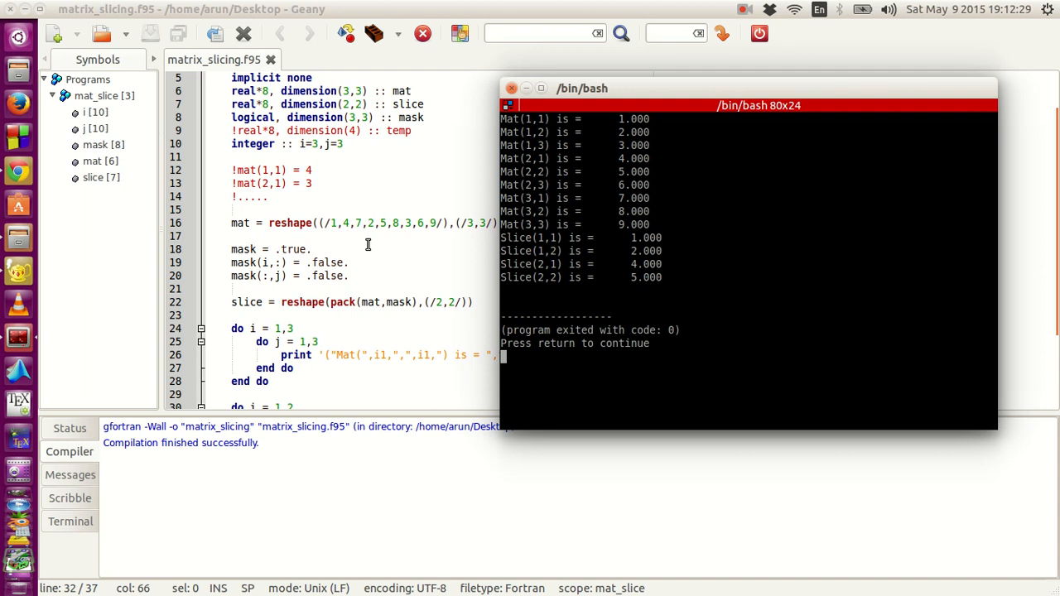
scroll(down, 3)
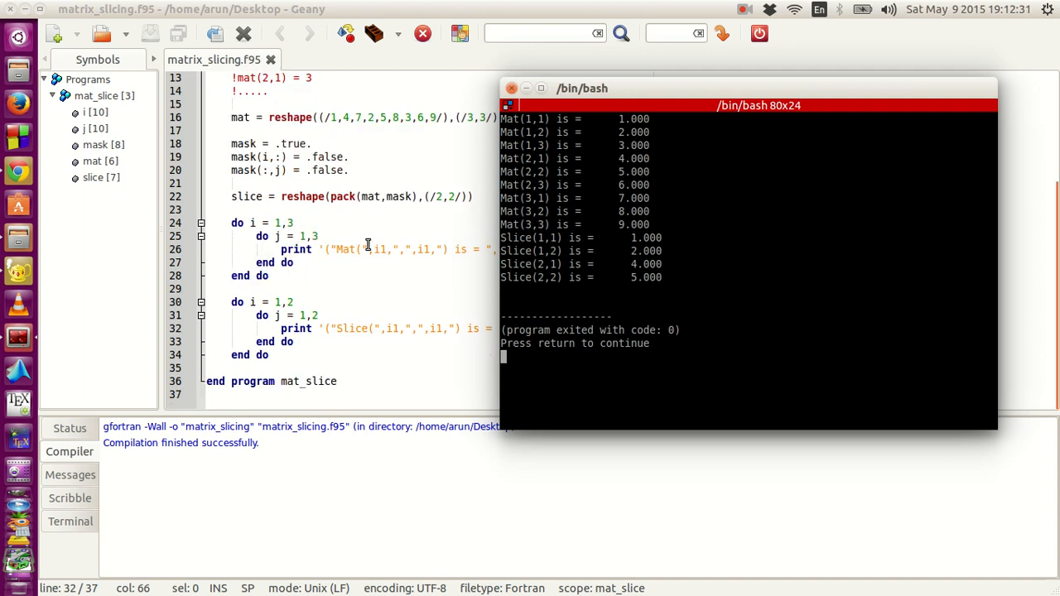